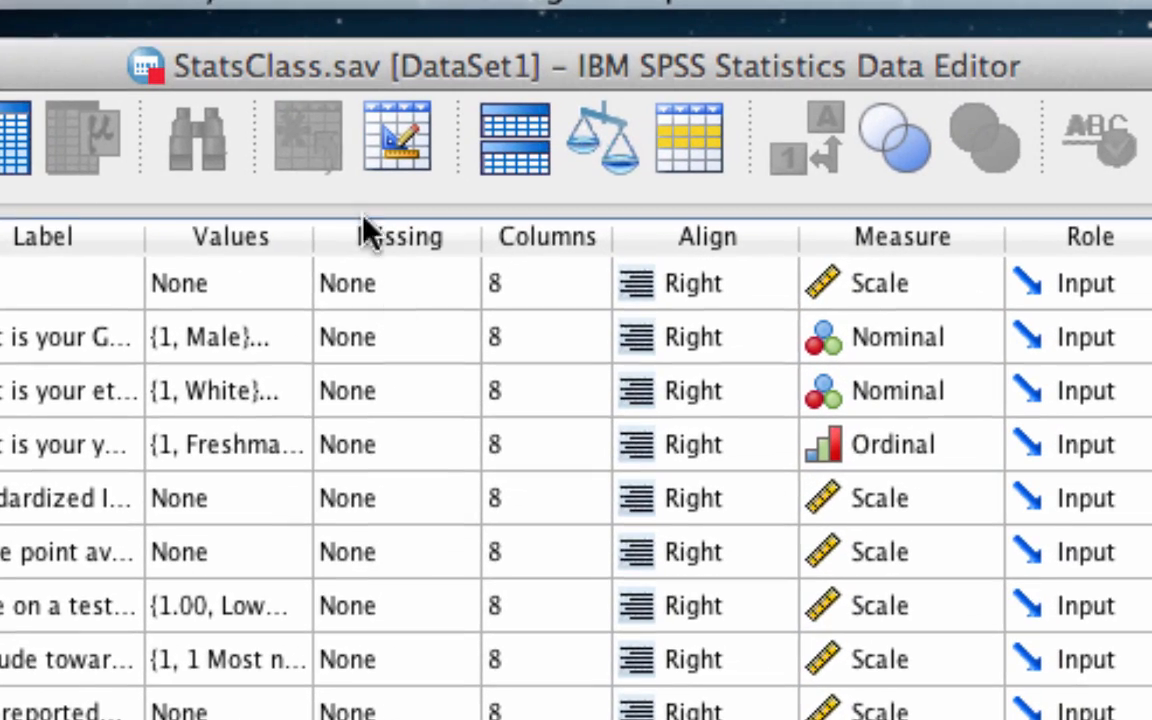
{"action": "mouse_move", "coordinate": [330, 130]}
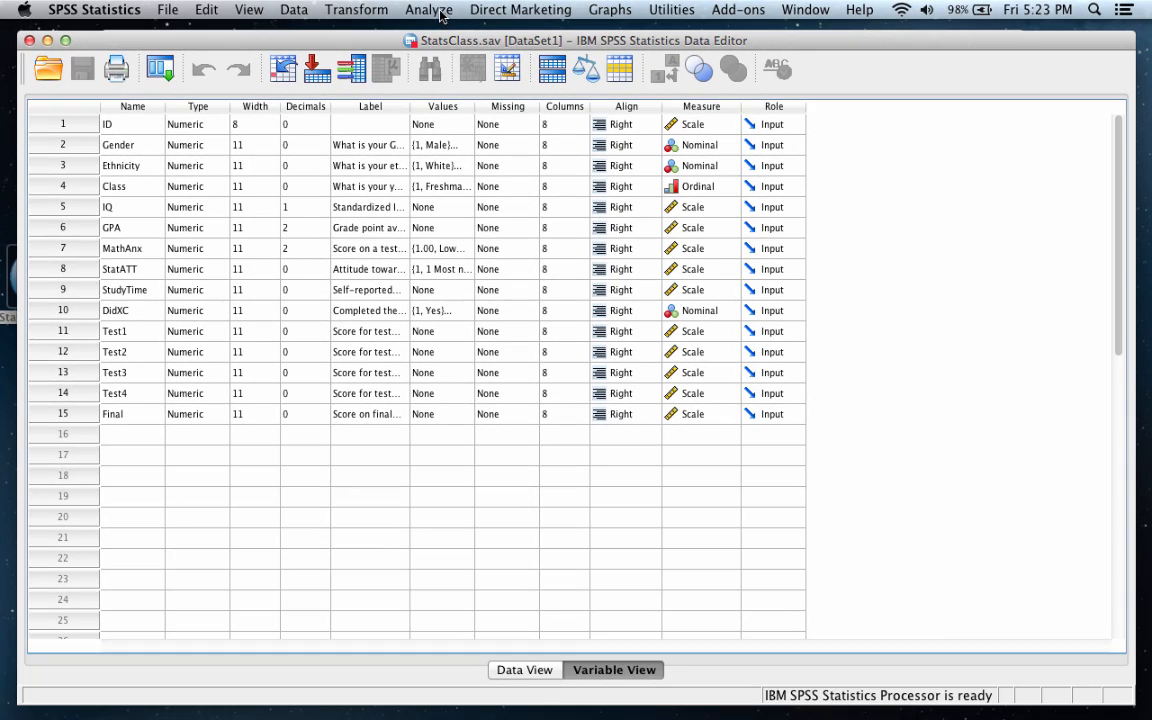
- Bring up the Analyze menu to reach the descriptive statistics analyses
{"action": "left_click", "coordinate": [428, 8]}
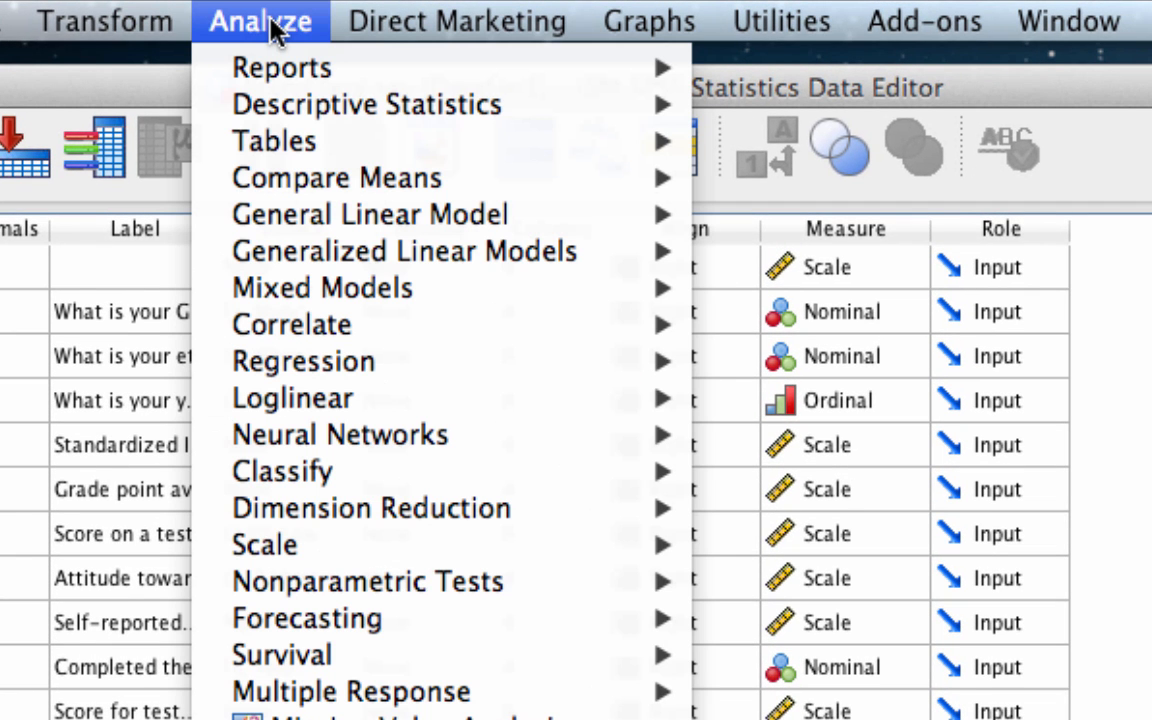
{"action": "mouse_move", "coordinate": [366, 104]}
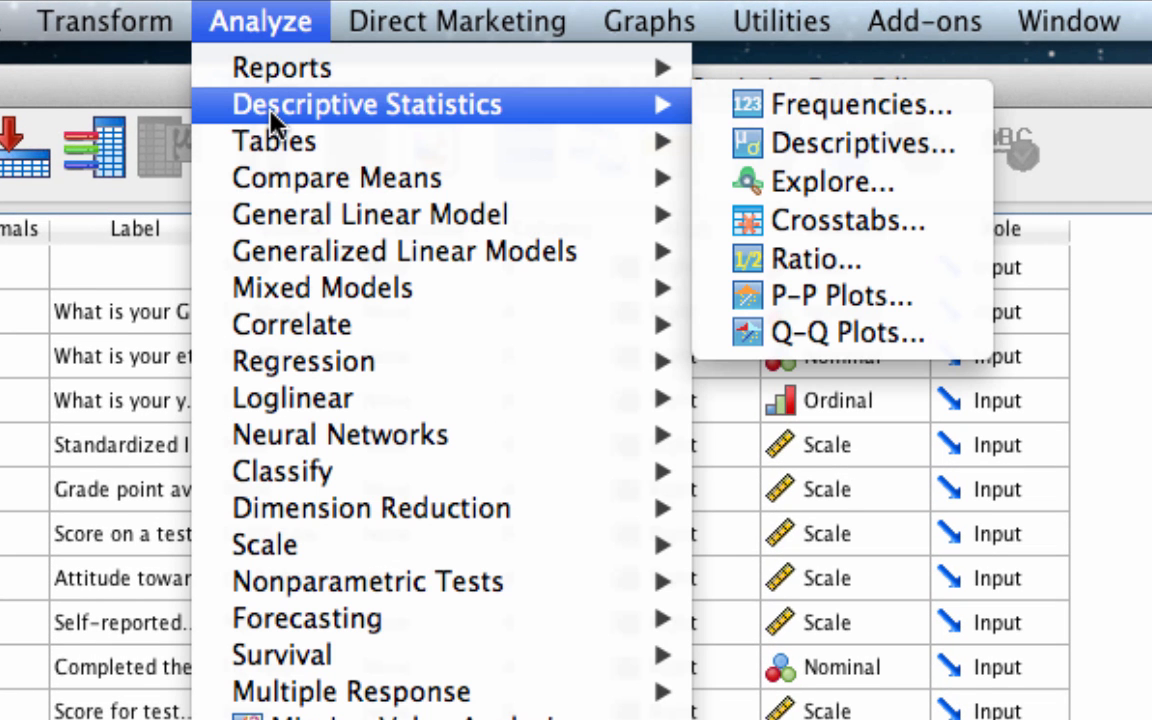
{"action": "mouse_move", "coordinate": [860, 104]}
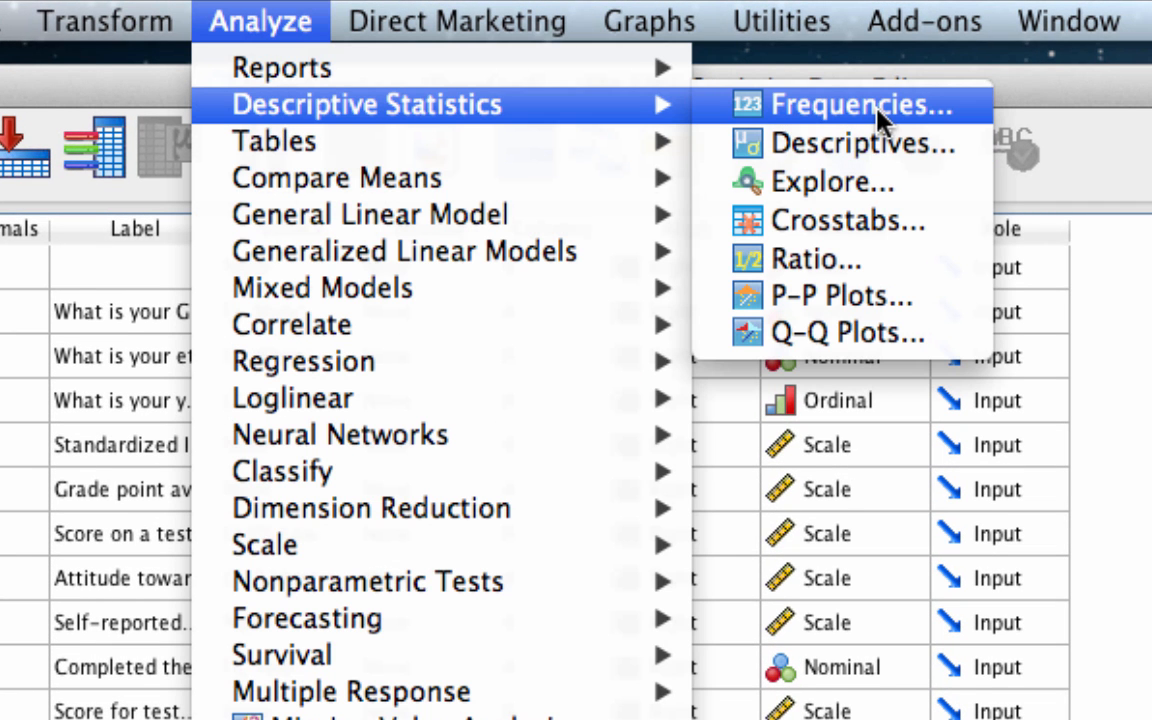
- Start a Frequencies analysis with IQ and StatATT as the variables to analyze
{"action": "left_click", "coordinate": [848, 104]}
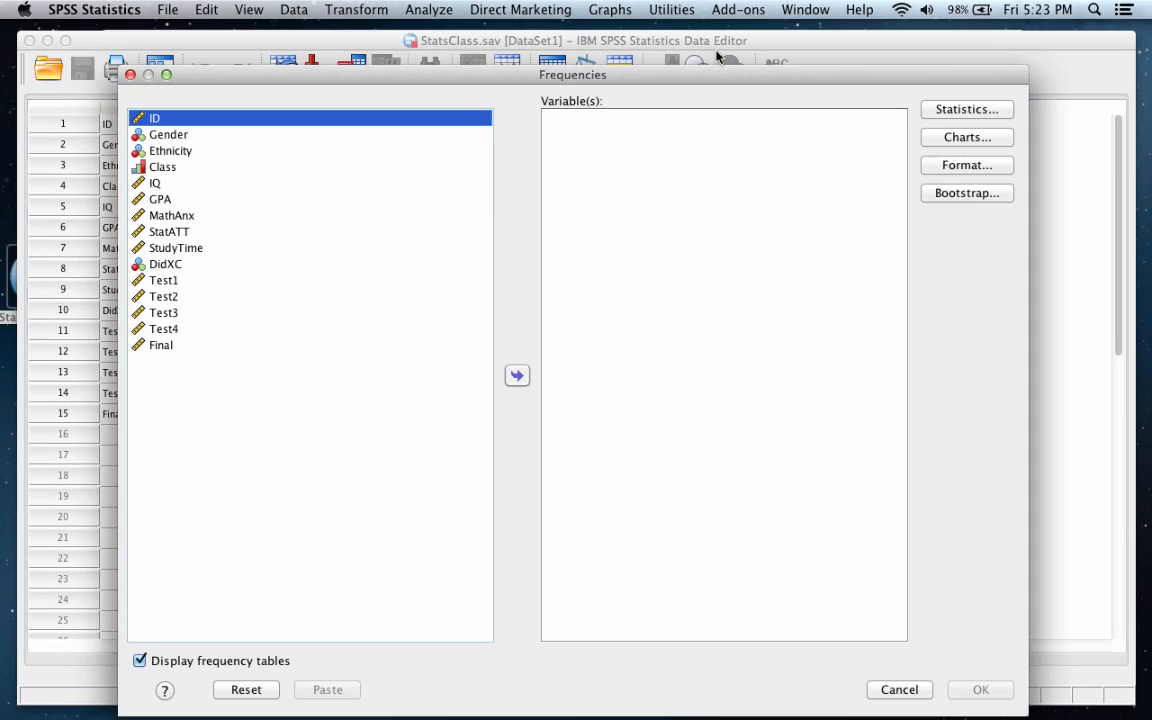
{"action": "mouse_move", "coordinate": [660, 84]}
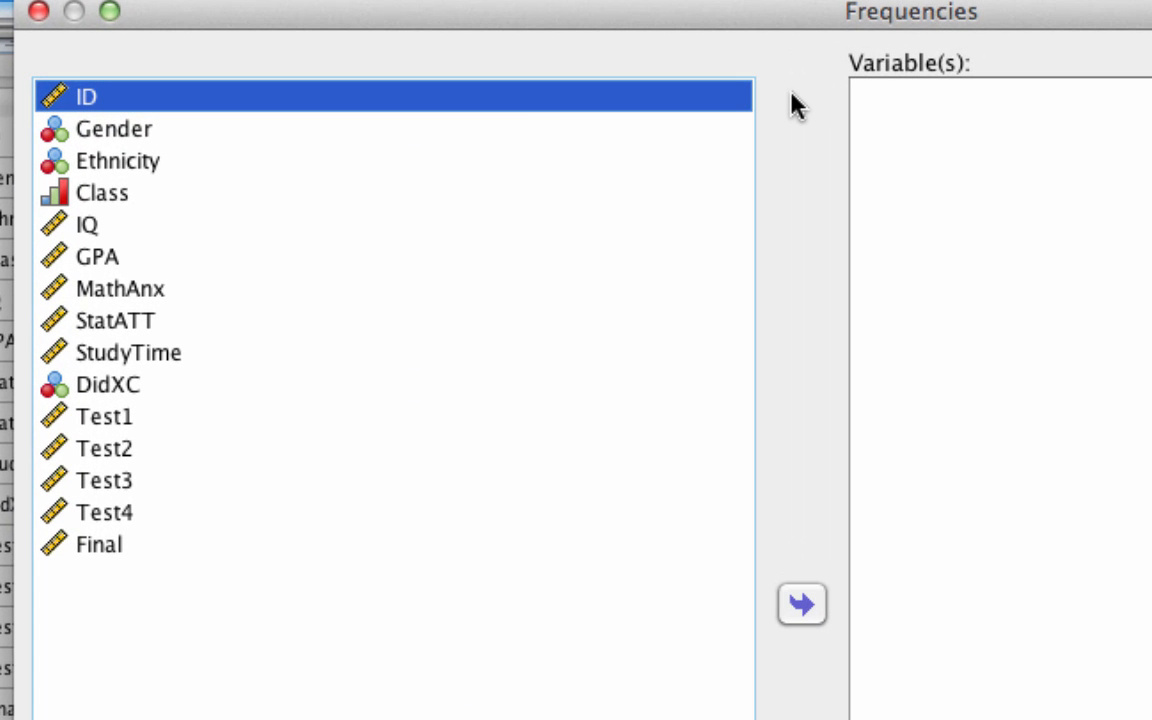
{"action": "left_click", "coordinate": [88, 224]}
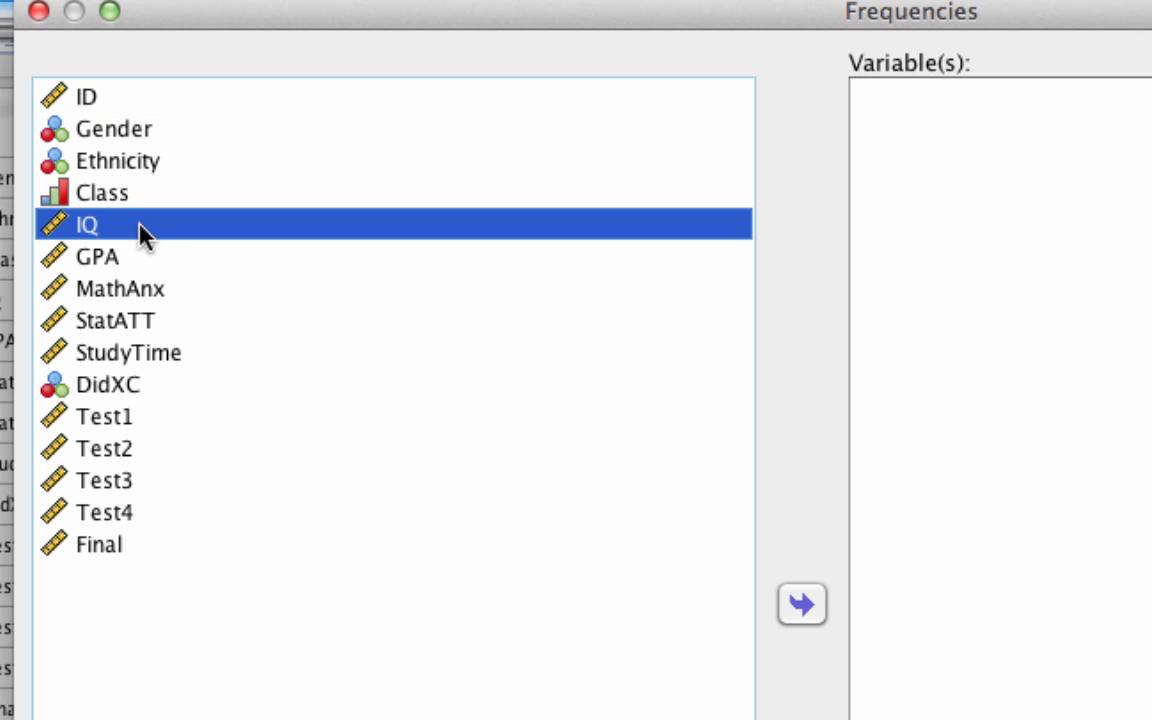
{"action": "left_click", "coordinate": [802, 604]}
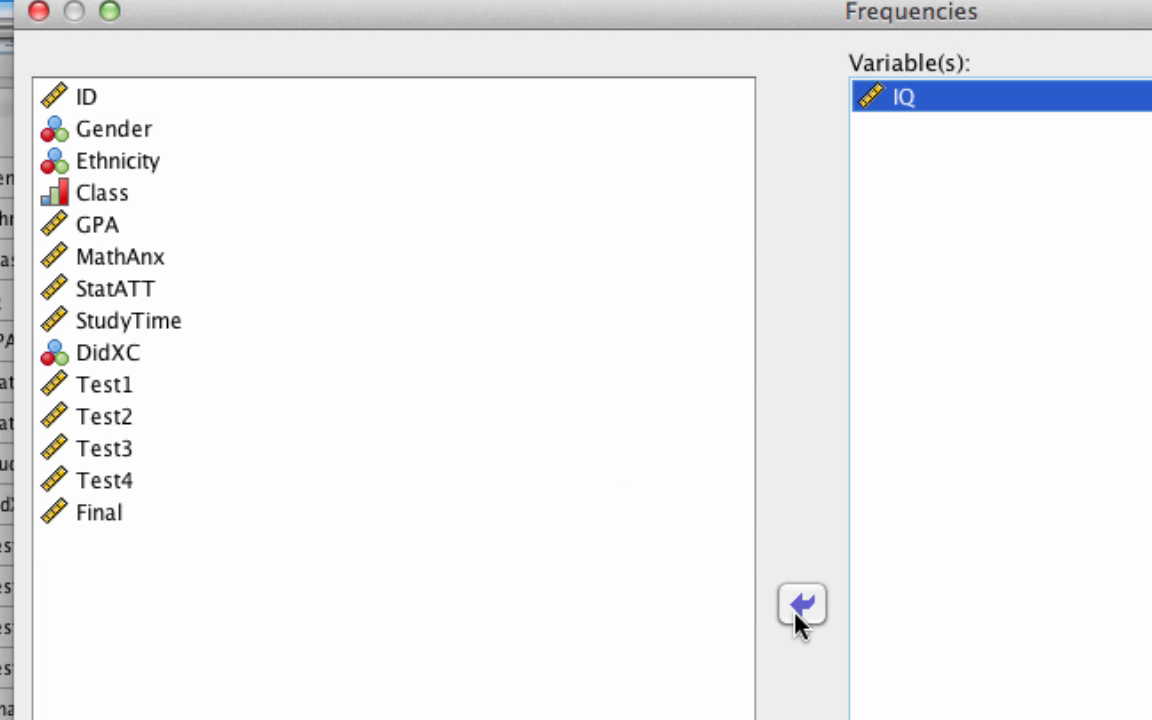
{"action": "mouse_move", "coordinate": [210, 296]}
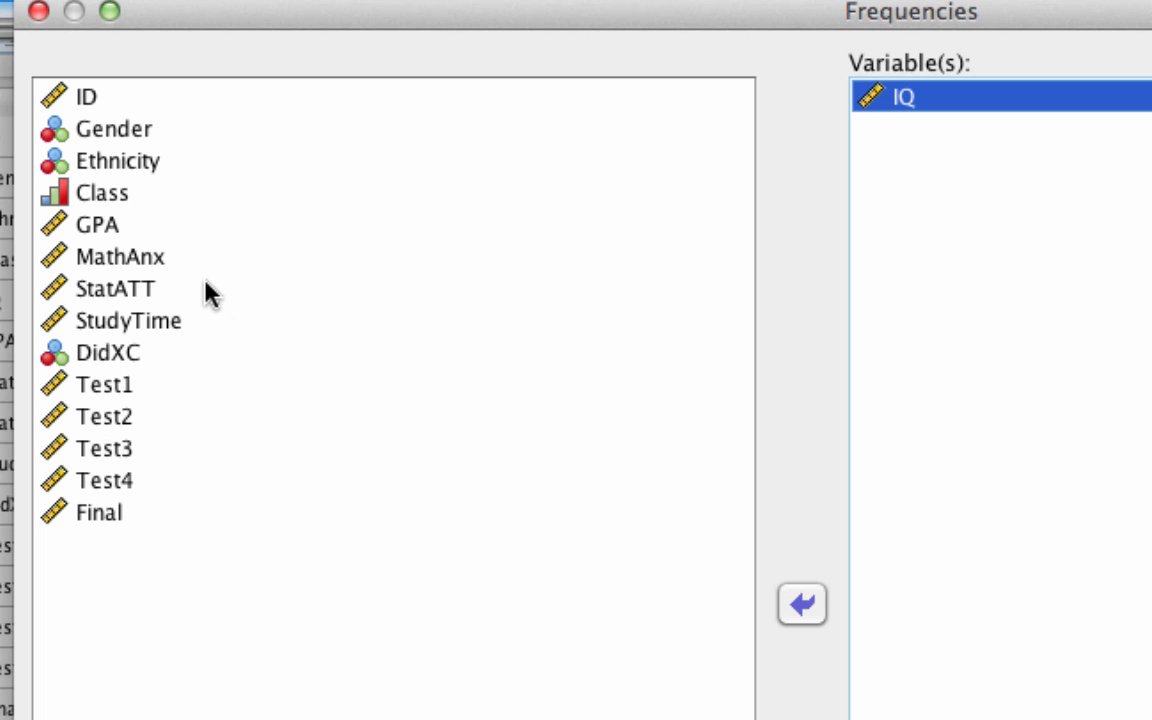
{"action": "left_click", "coordinate": [110, 288]}
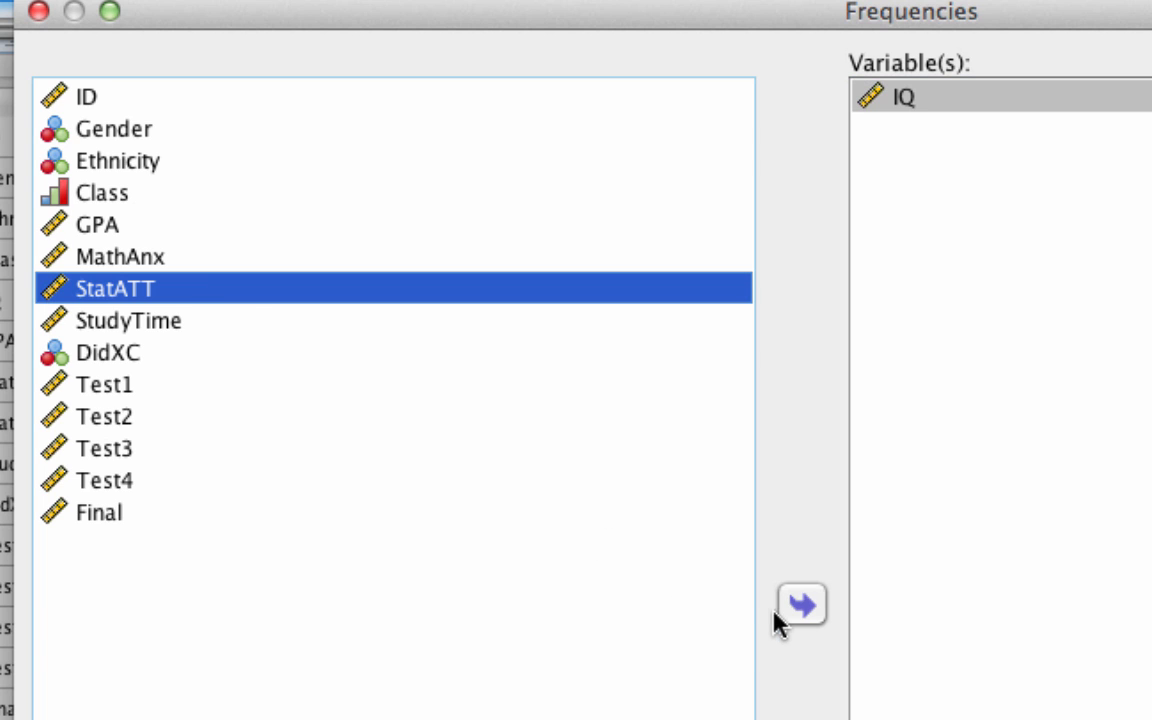
{"action": "left_click", "coordinate": [800, 604]}
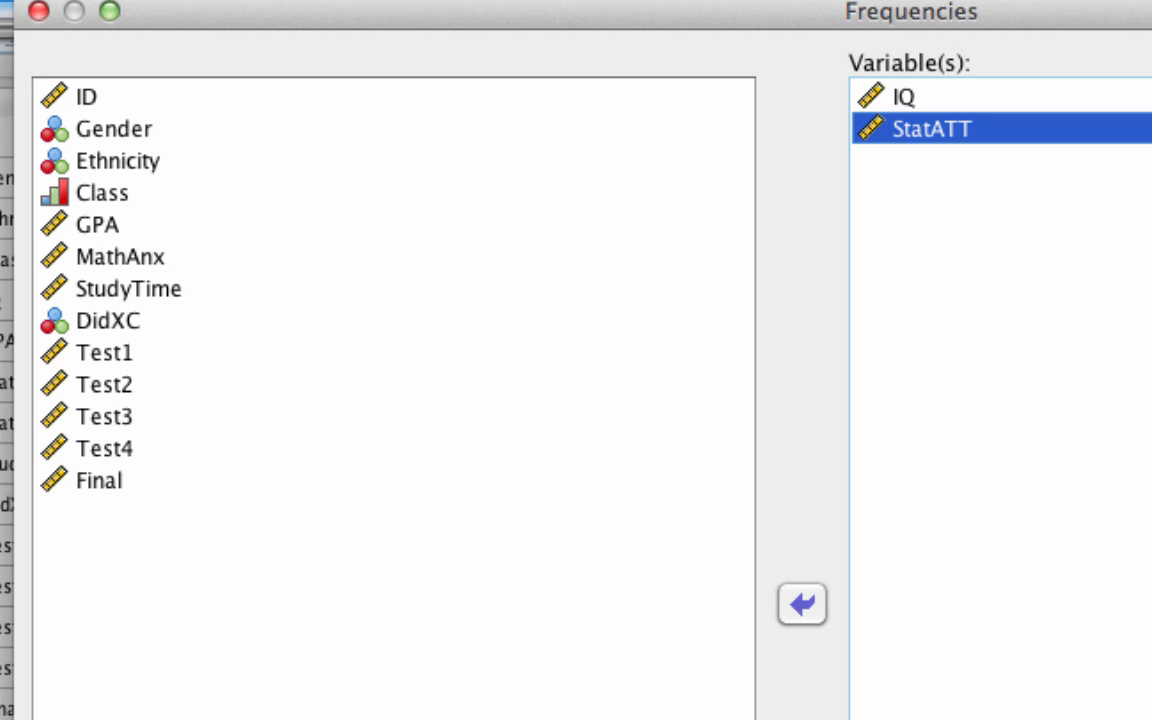
{"action": "mouse_move", "coordinate": [358, 358]}
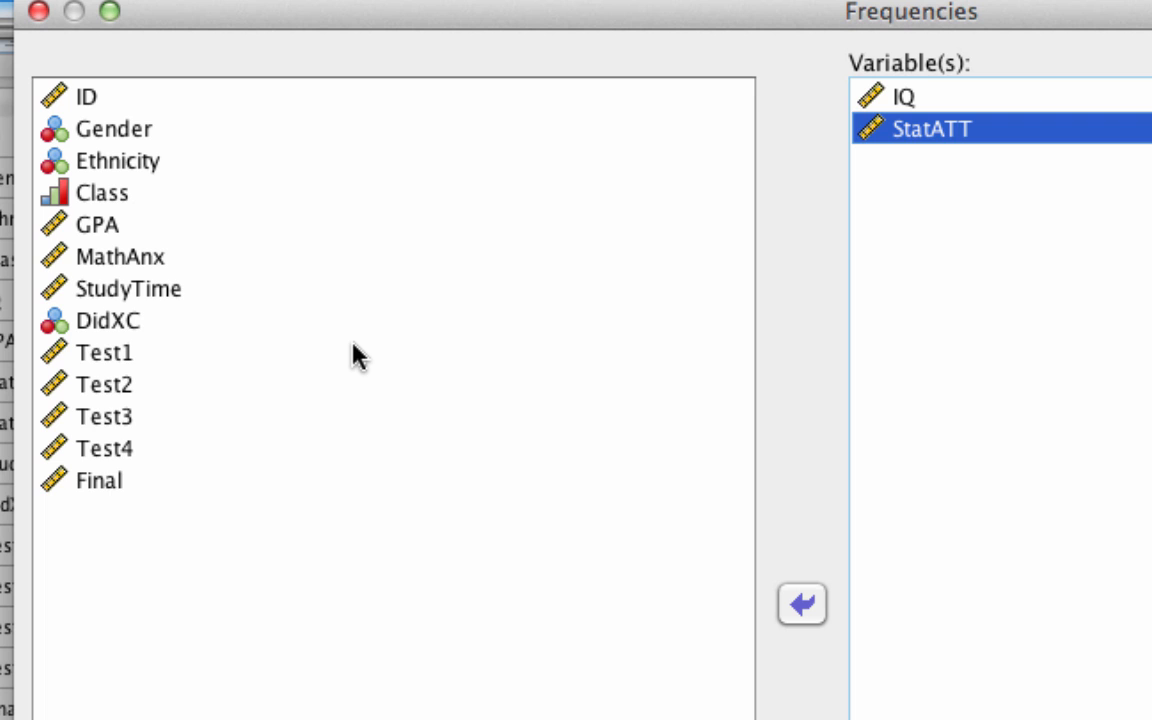
- Switch the variable list to display variable labels instead of names
{"action": "right_click", "coordinate": [104, 352]}
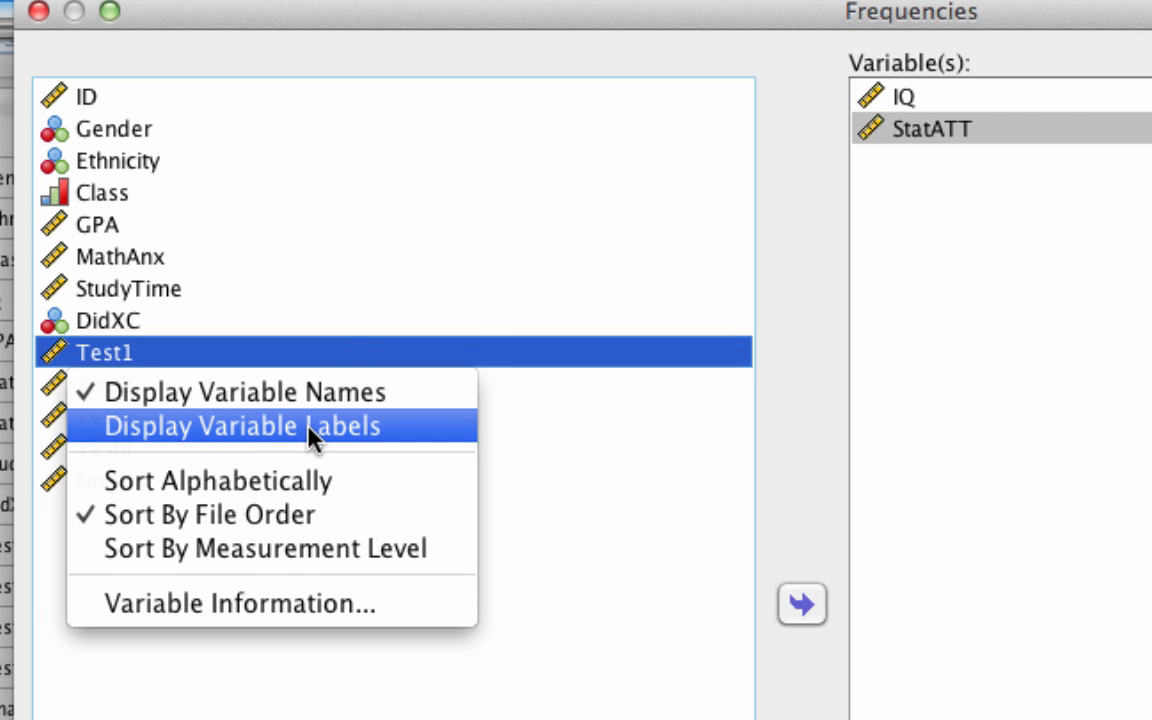
{"action": "left_click", "coordinate": [236, 426]}
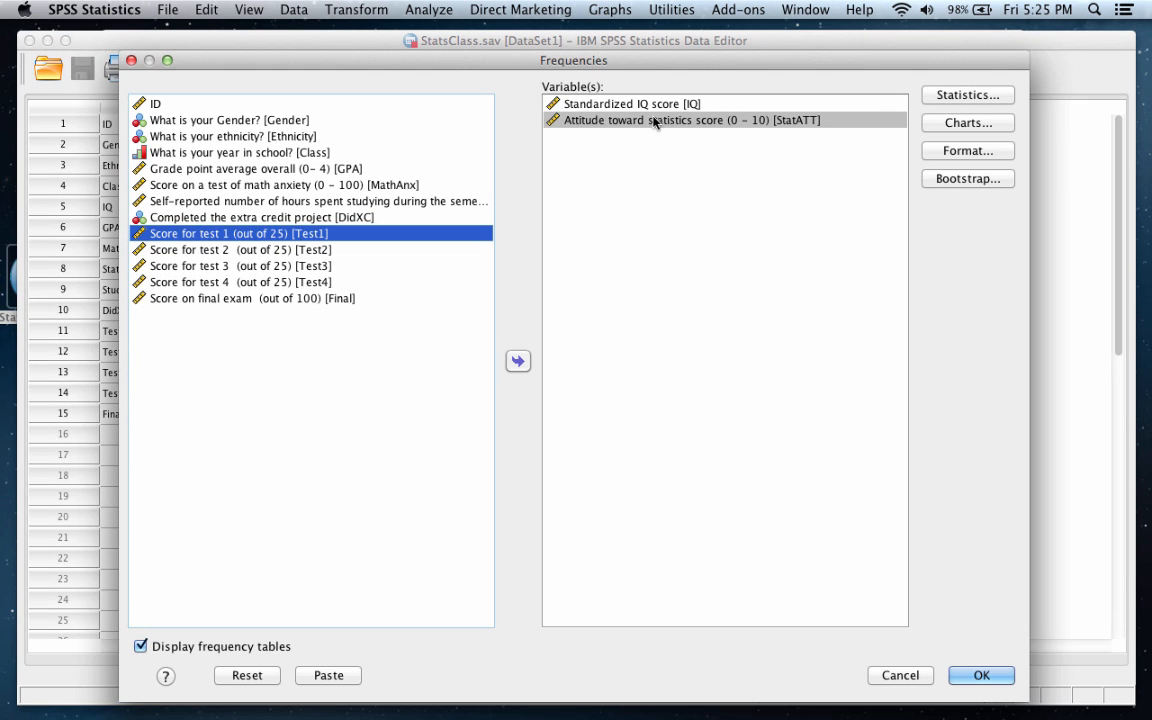
{"action": "mouse_move", "coordinate": [720, 152]}
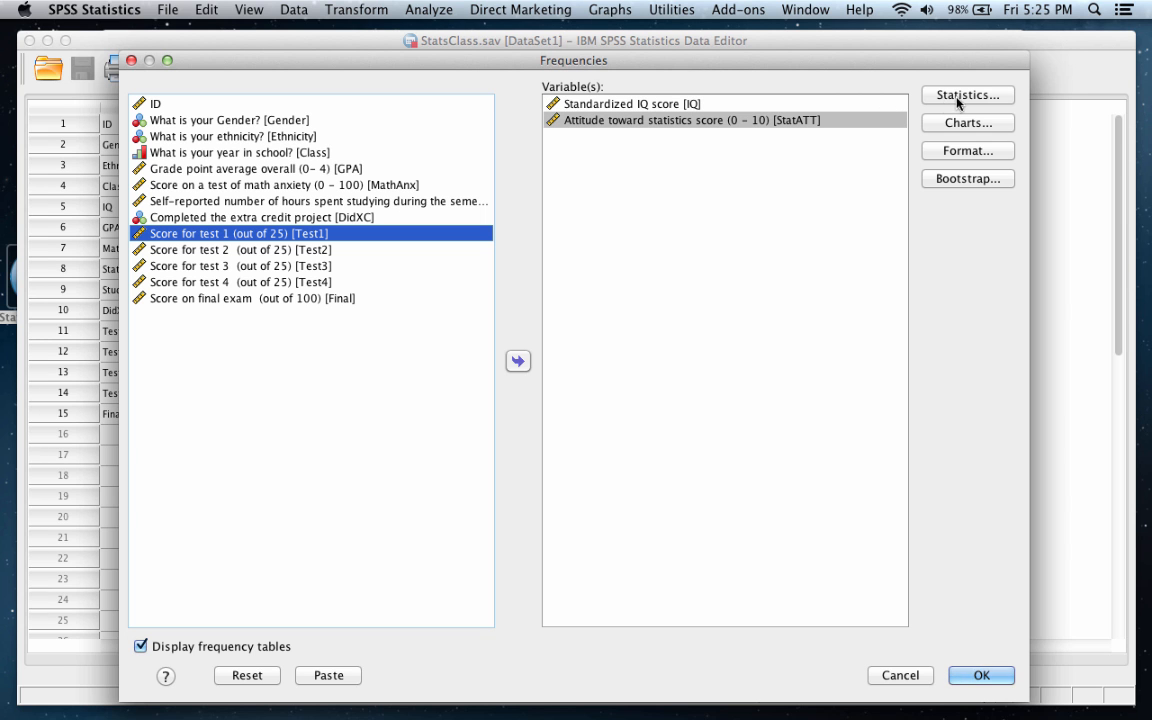
- Request mean, median and mode under Central Tendency in Frequencies: Statistics
{"action": "left_click", "coordinate": [966, 94]}
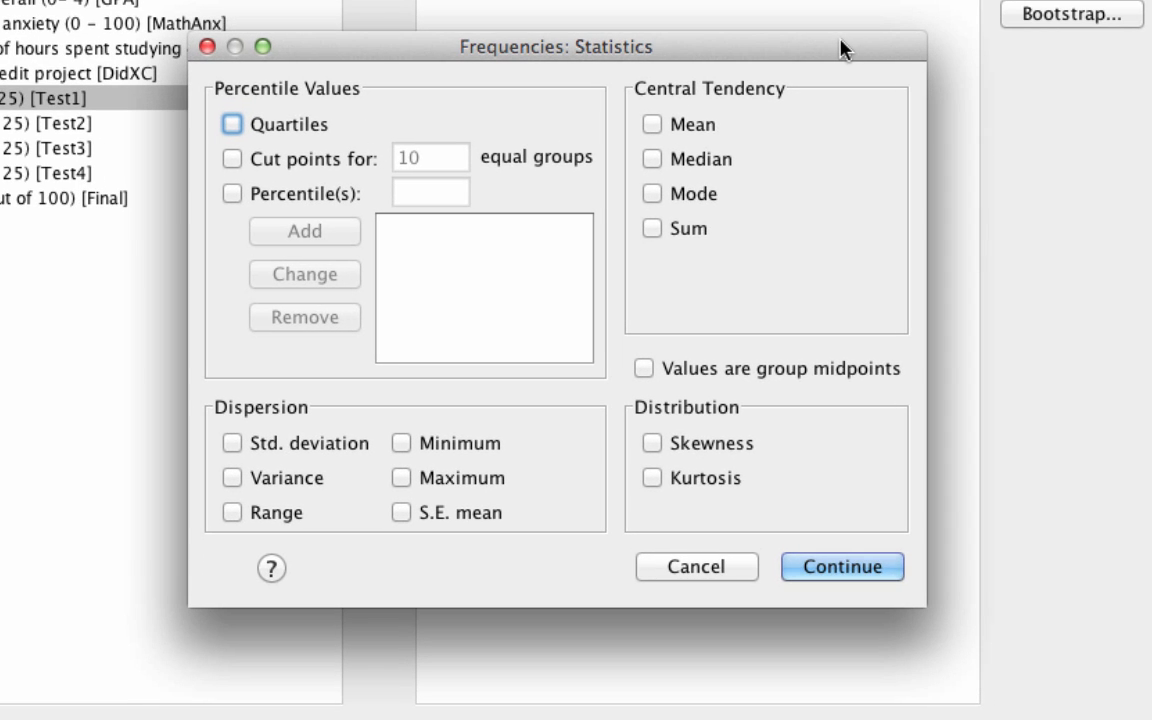
{"action": "left_click", "coordinate": [652, 124]}
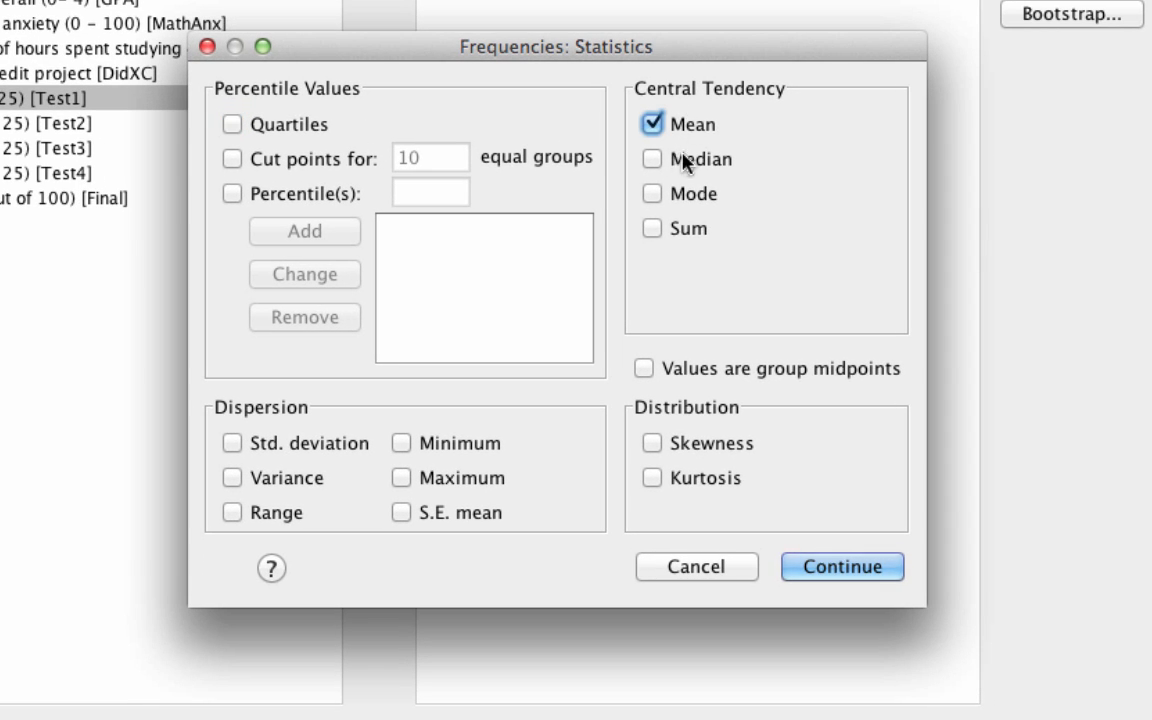
{"action": "left_click", "coordinate": [652, 192]}
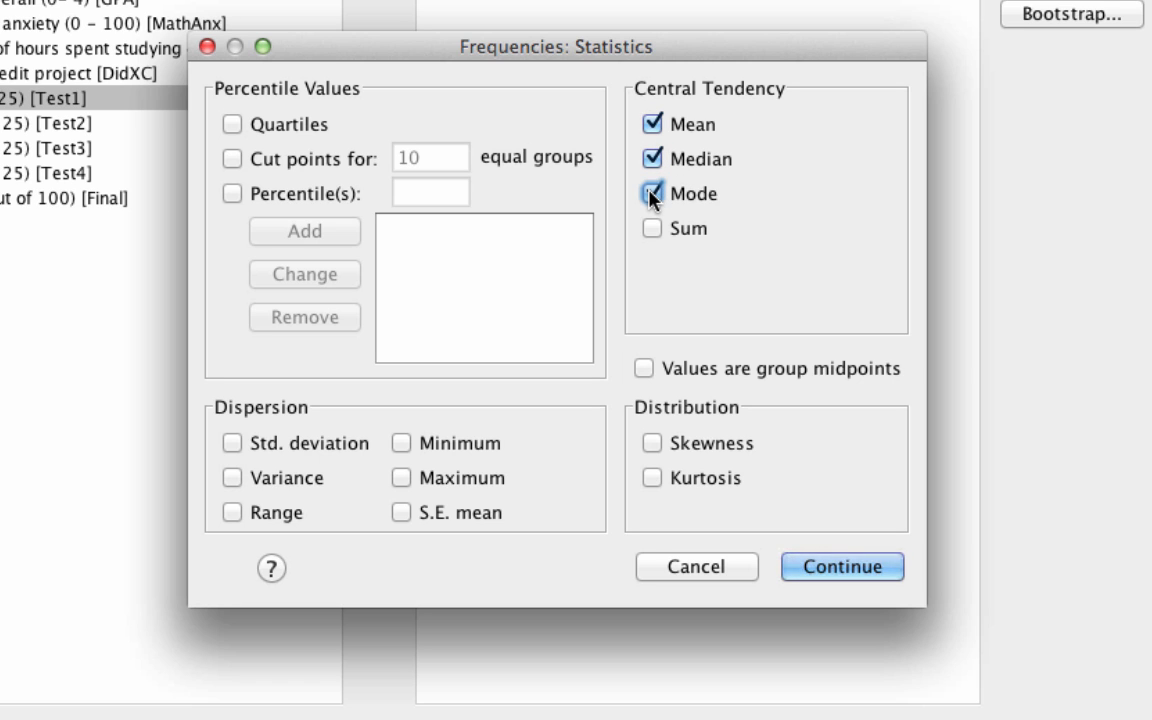
{"action": "left_click", "coordinate": [652, 194]}
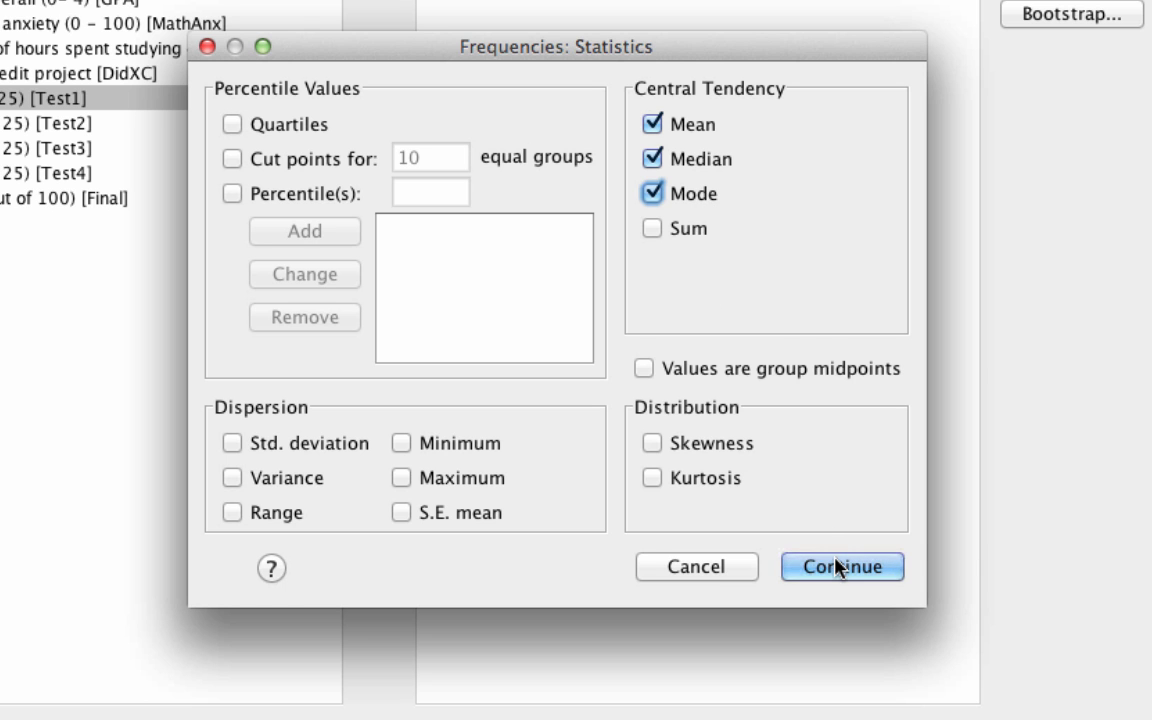
{"action": "left_click", "coordinate": [840, 566]}
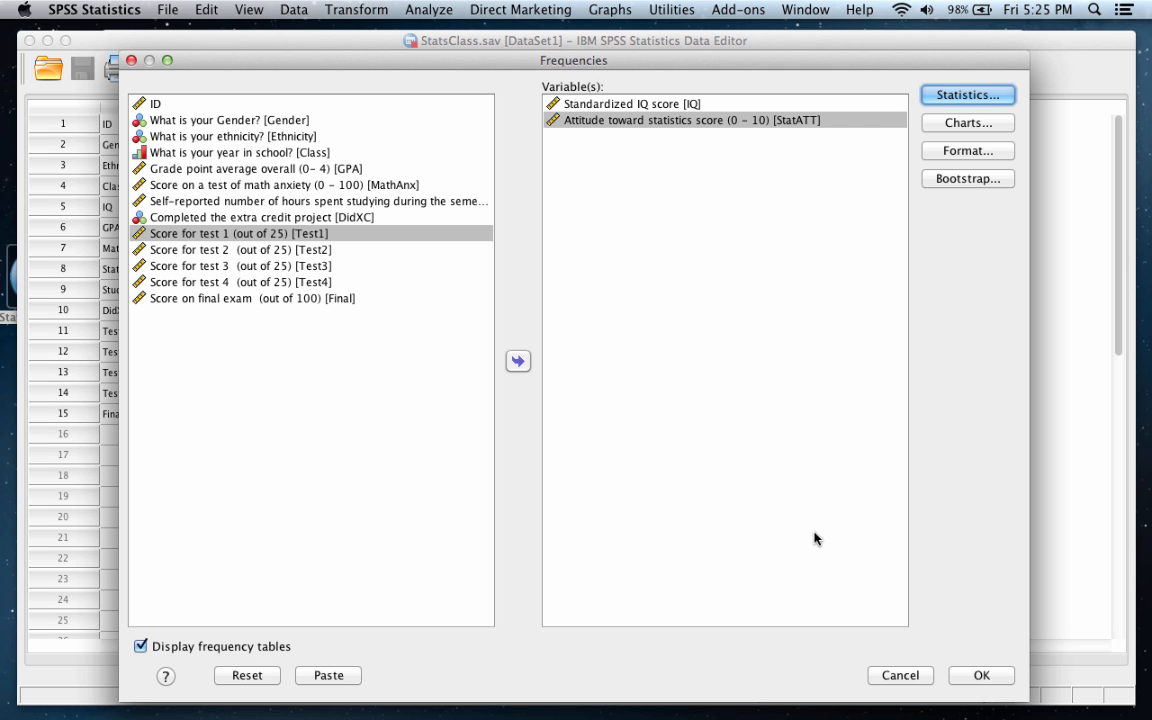
{"action": "mouse_move", "coordinate": [224, 584]}
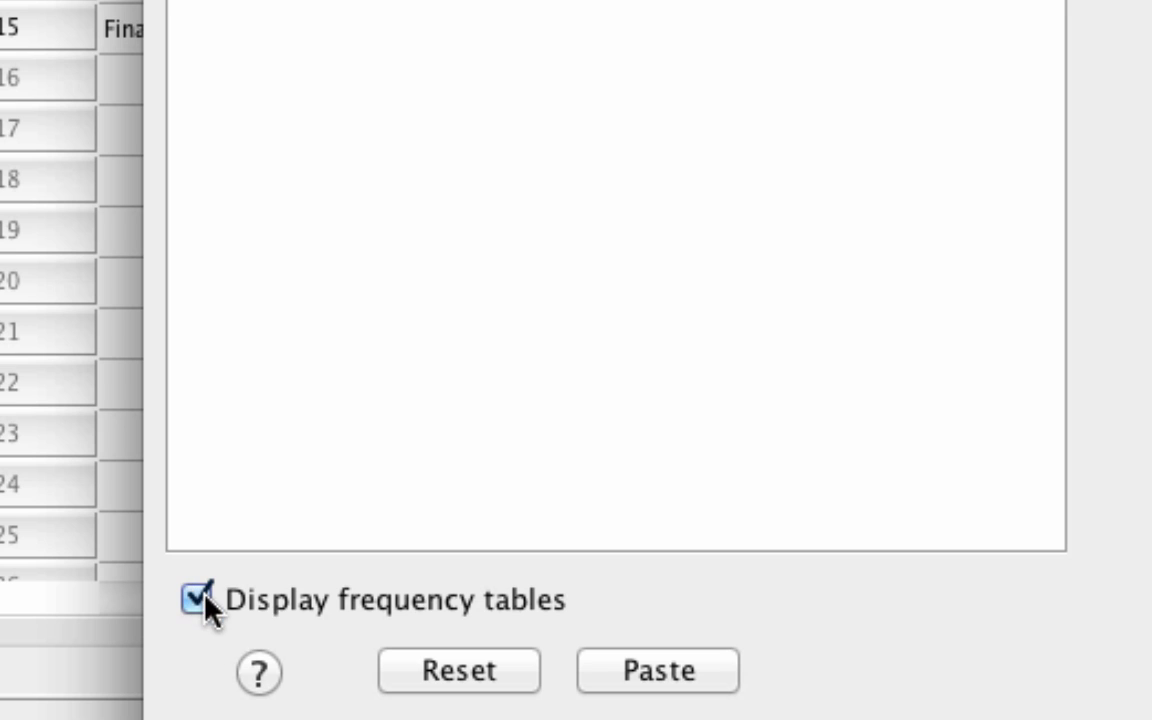
- Turn off frequency tables and run Frequencies for IQ and StatATT
{"action": "left_click", "coordinate": [196, 600]}
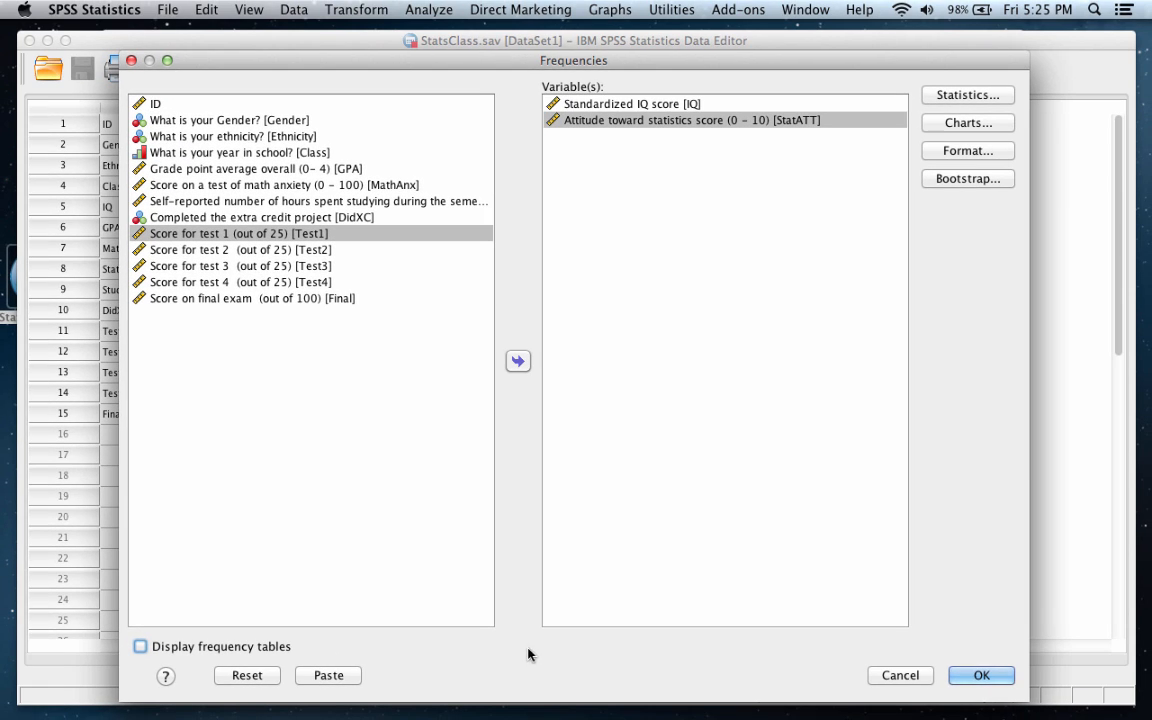
{"action": "left_click", "coordinate": [980, 676]}
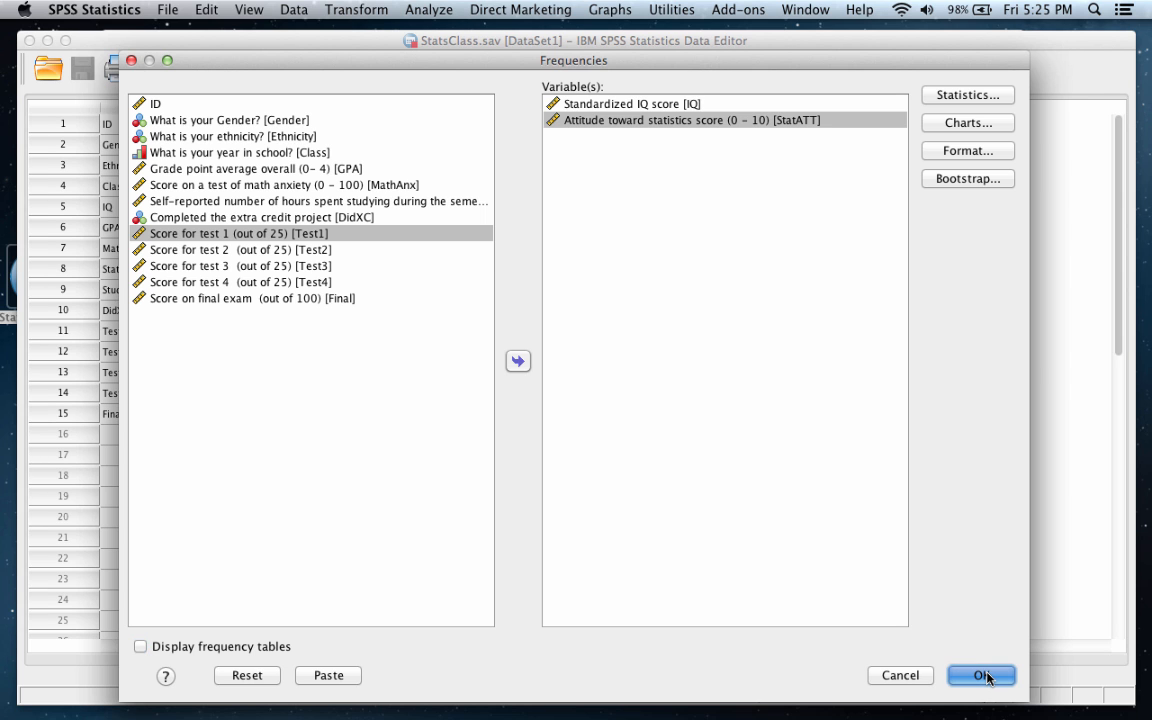
{"action": "left_click", "coordinate": [980, 676]}
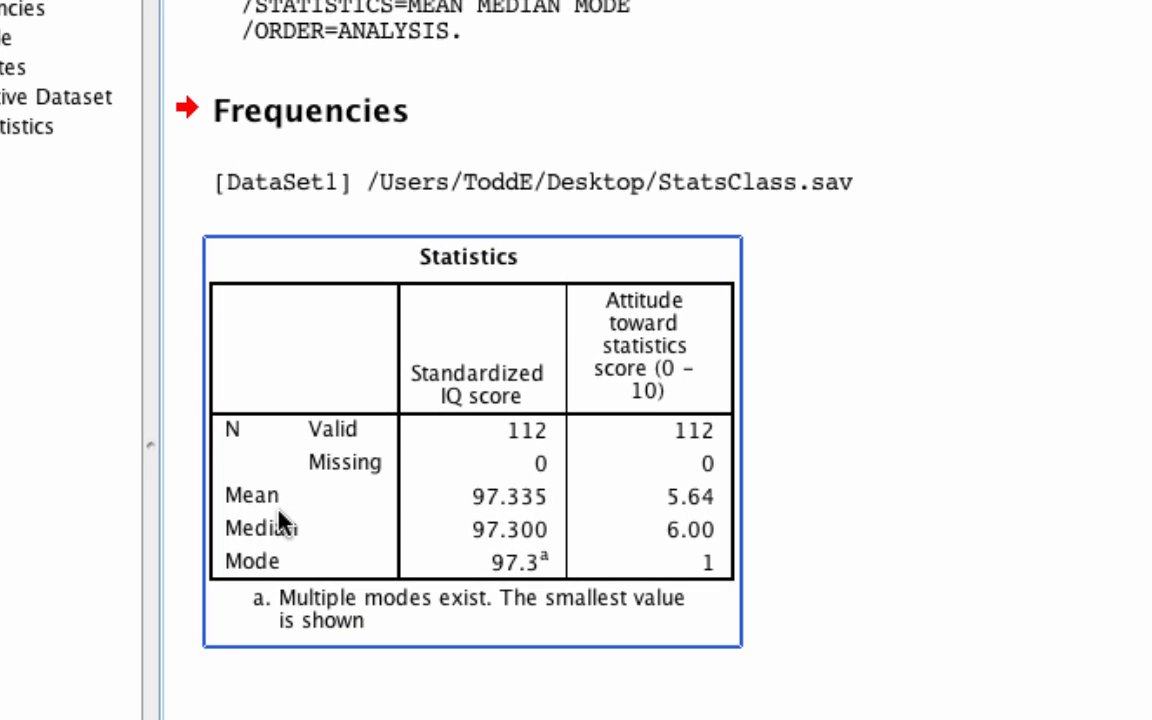
{"action": "mouse_move", "coordinate": [528, 516]}
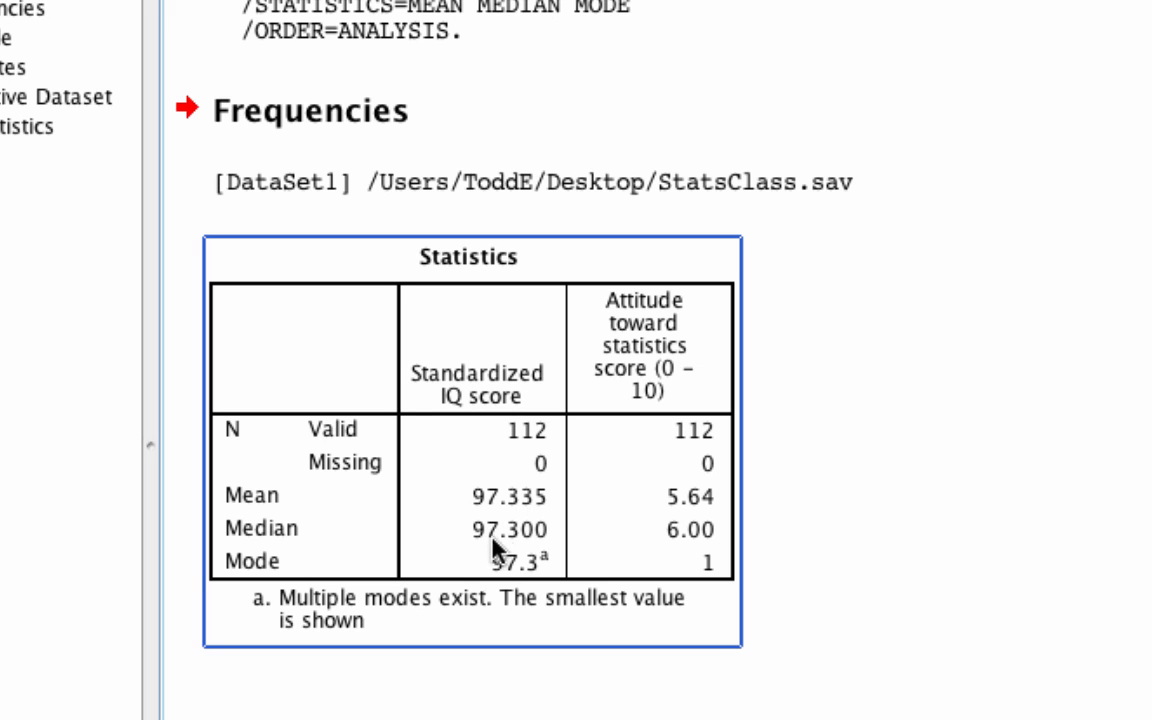
{"action": "mouse_move", "coordinate": [542, 582]}
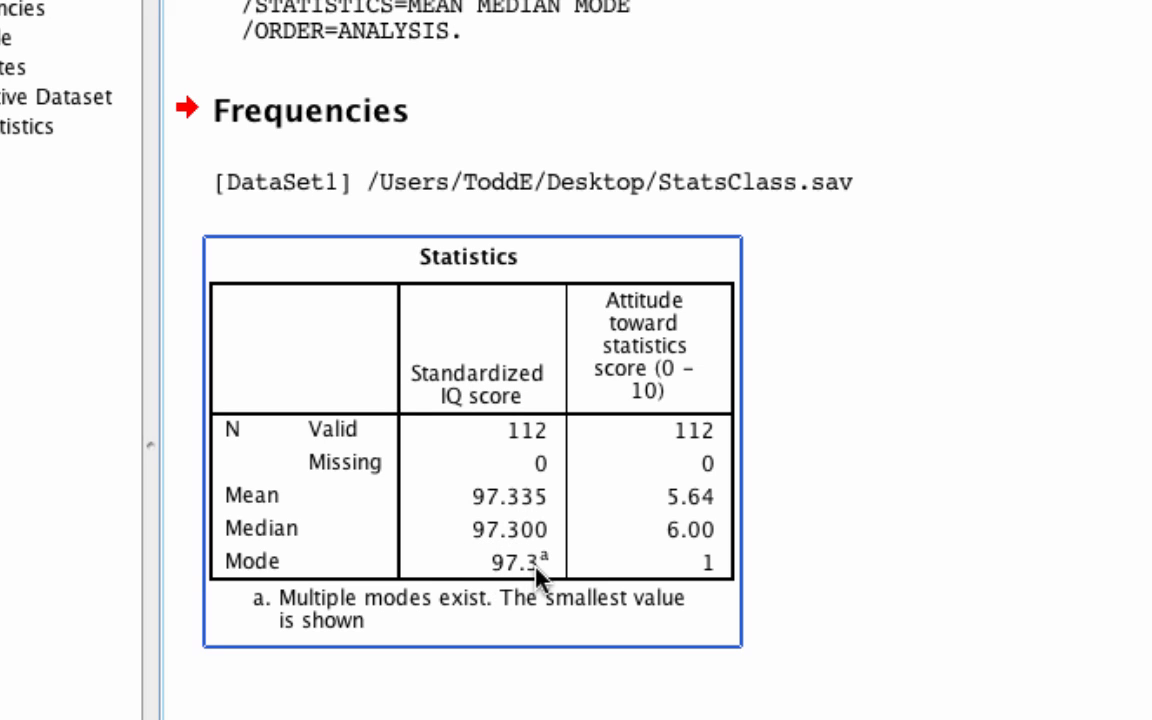
{"action": "mouse_move", "coordinate": [678, 388]}
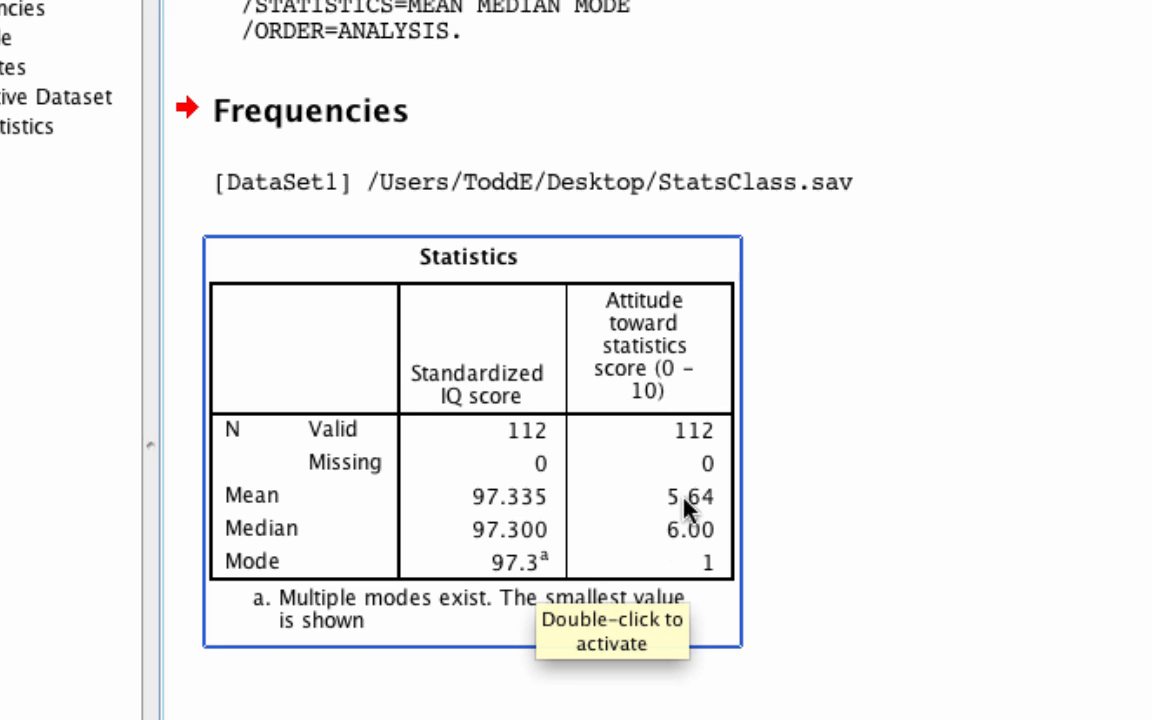
{"action": "mouse_move", "coordinate": [684, 556]}
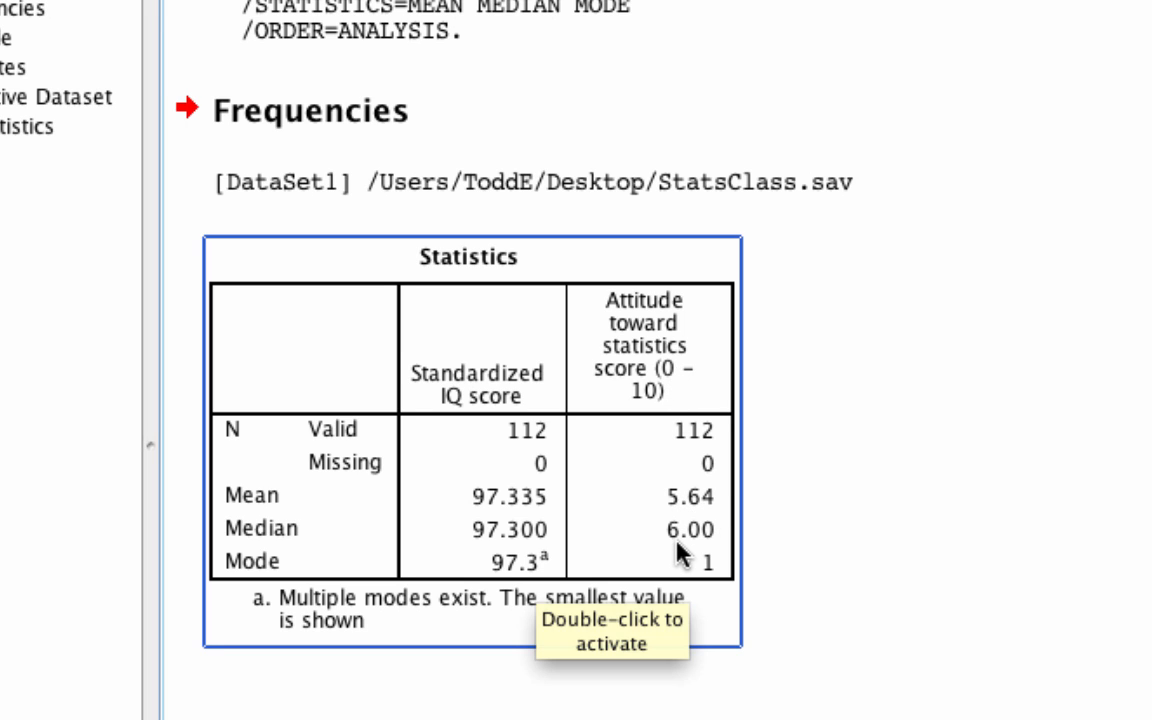
{"action": "mouse_move", "coordinate": [718, 580]}
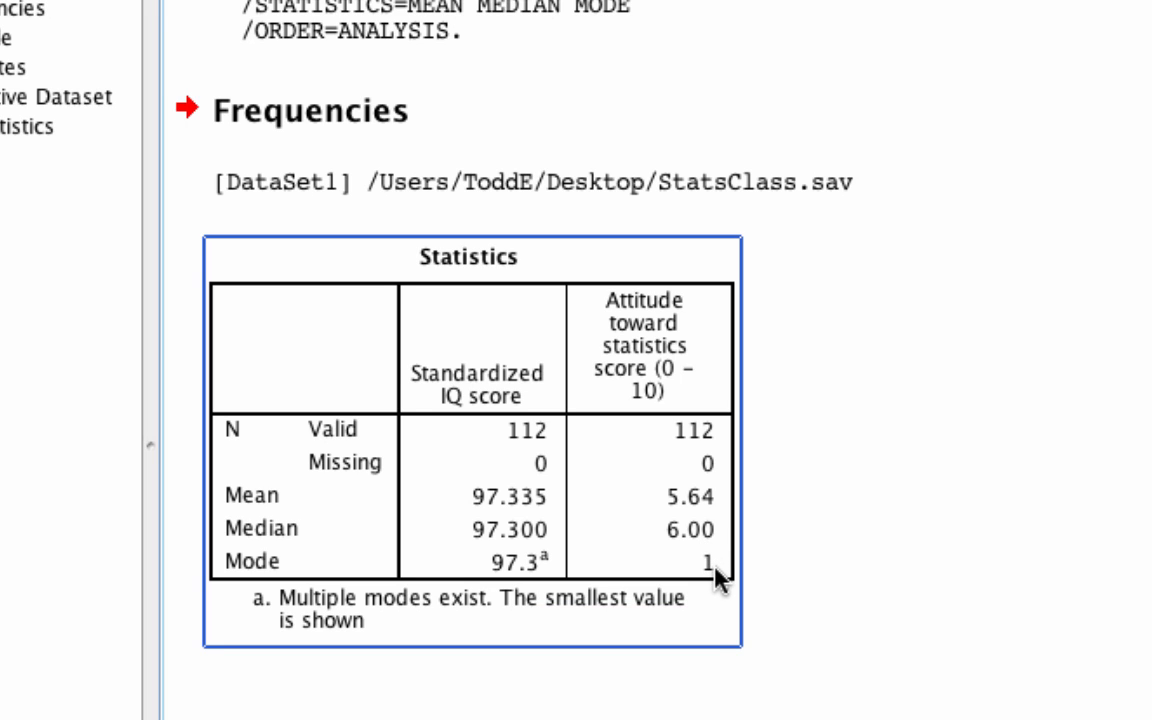
{"action": "mouse_move", "coordinate": [640, 576]}
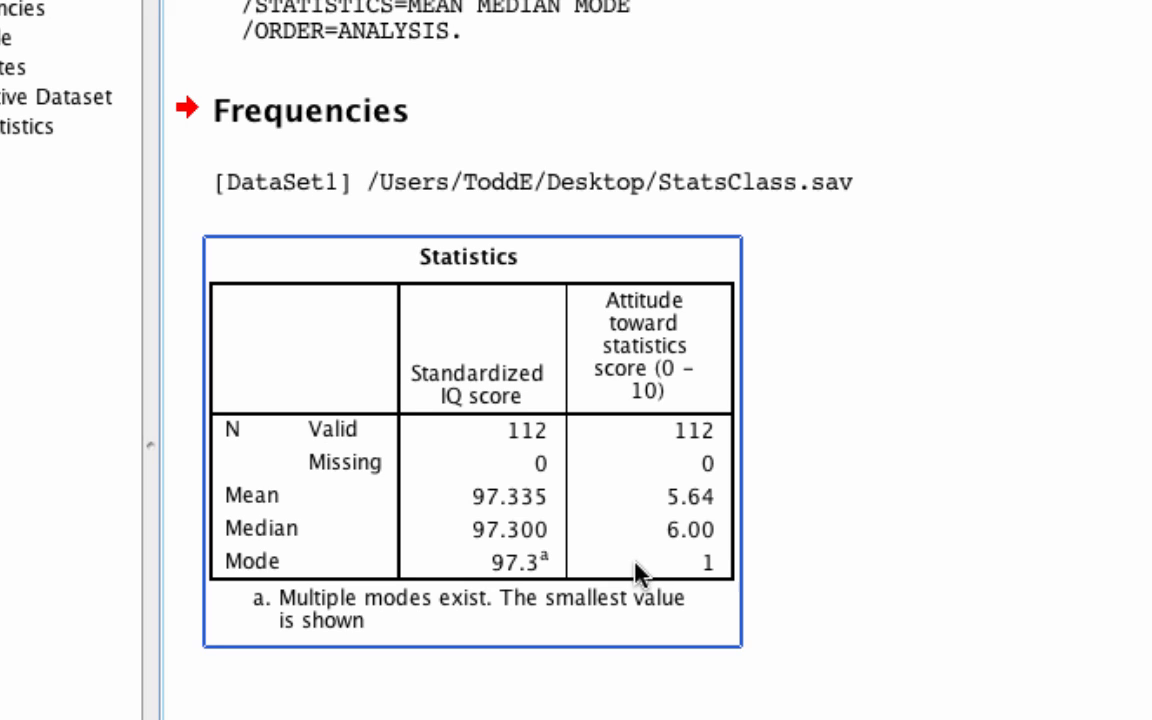
{"action": "mouse_move", "coordinate": [448, 508]}
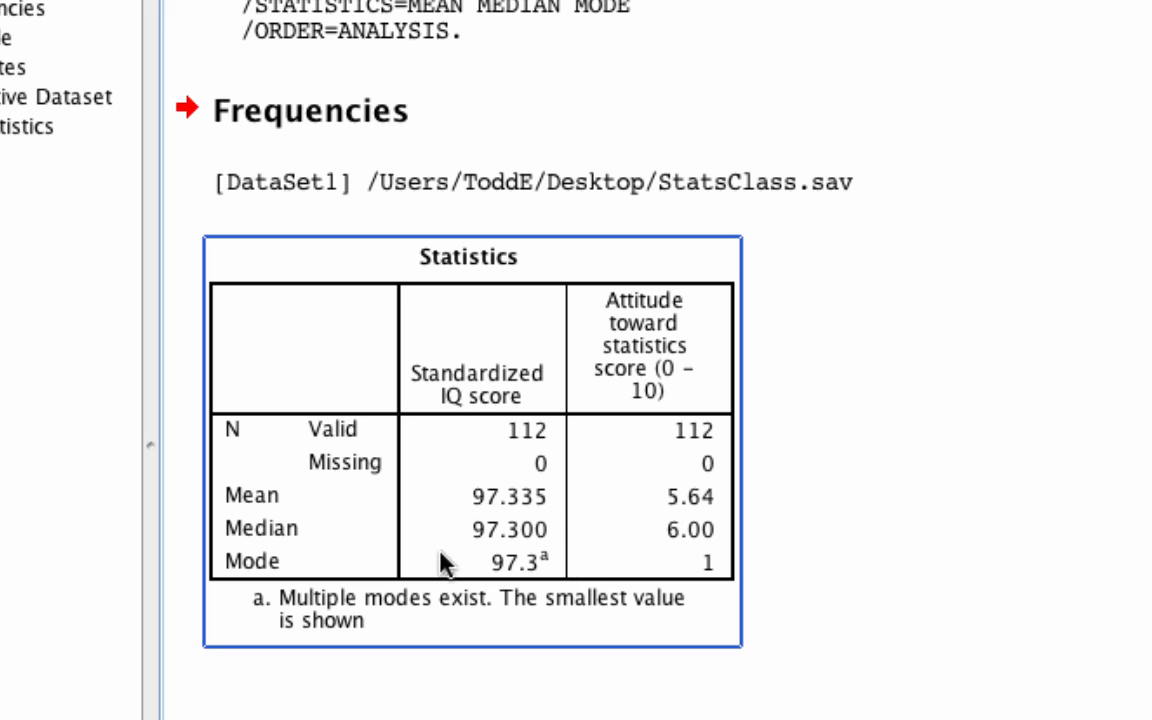
{"action": "mouse_move", "coordinate": [544, 512]}
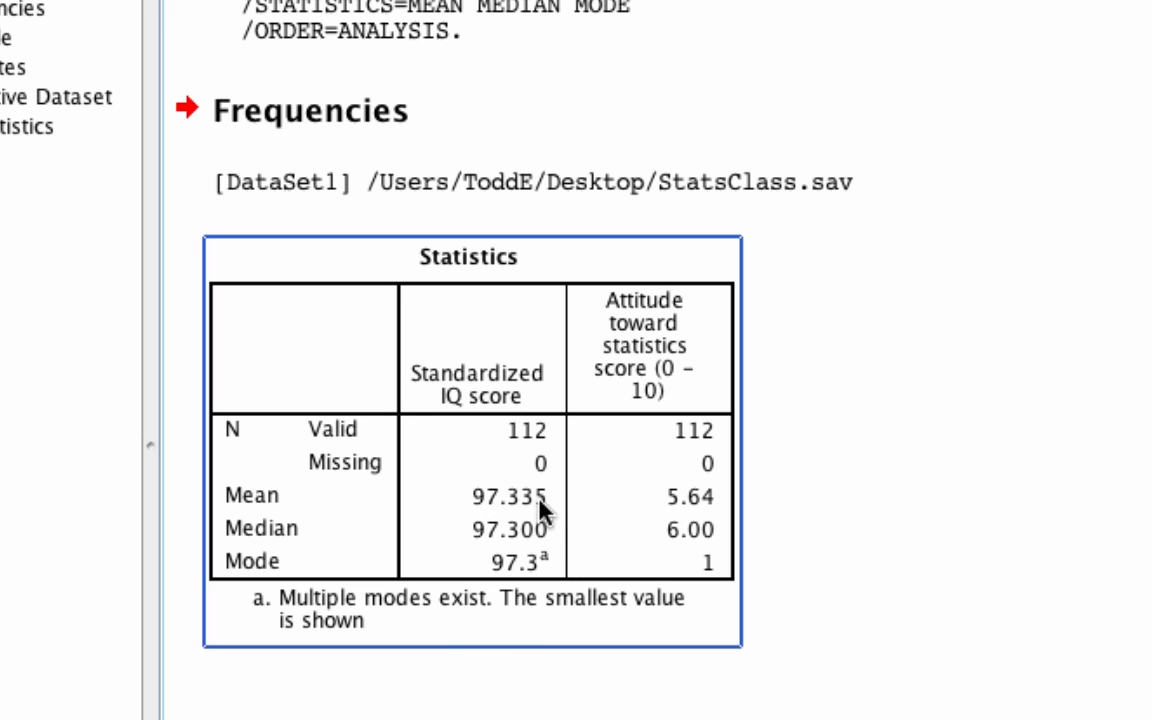
{"action": "mouse_move", "coordinate": [732, 580]}
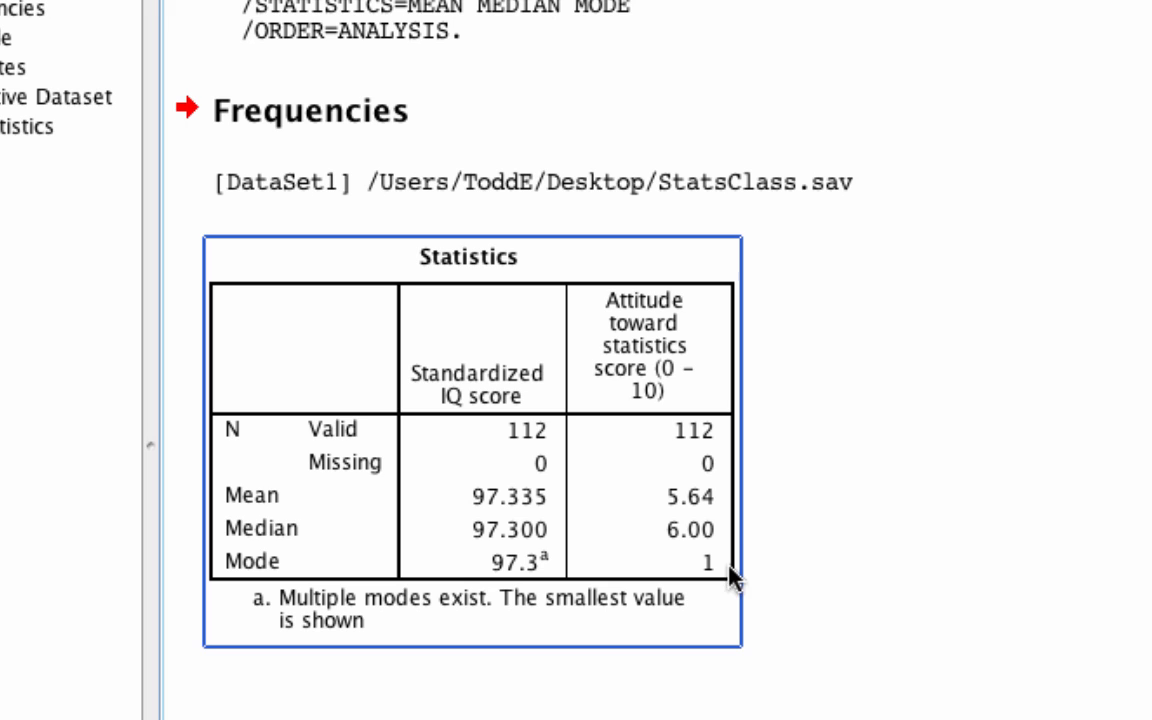
{"action": "mouse_move", "coordinate": [722, 560]}
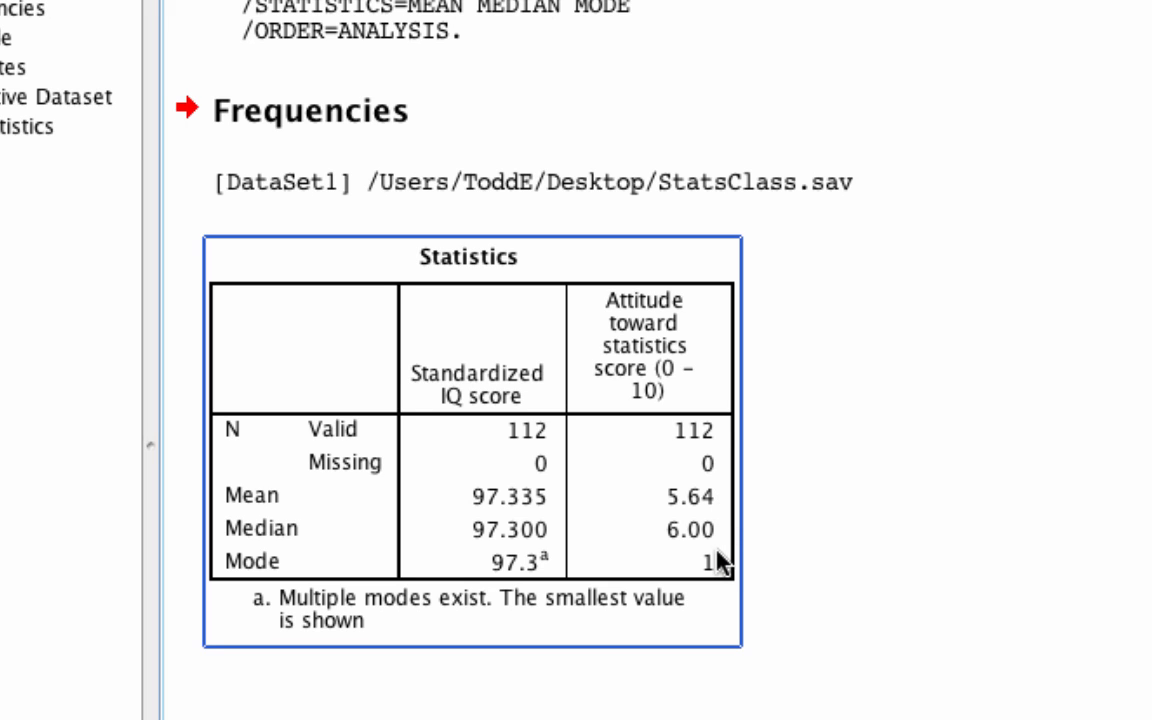
{"action": "mouse_move", "coordinate": [724, 502]}
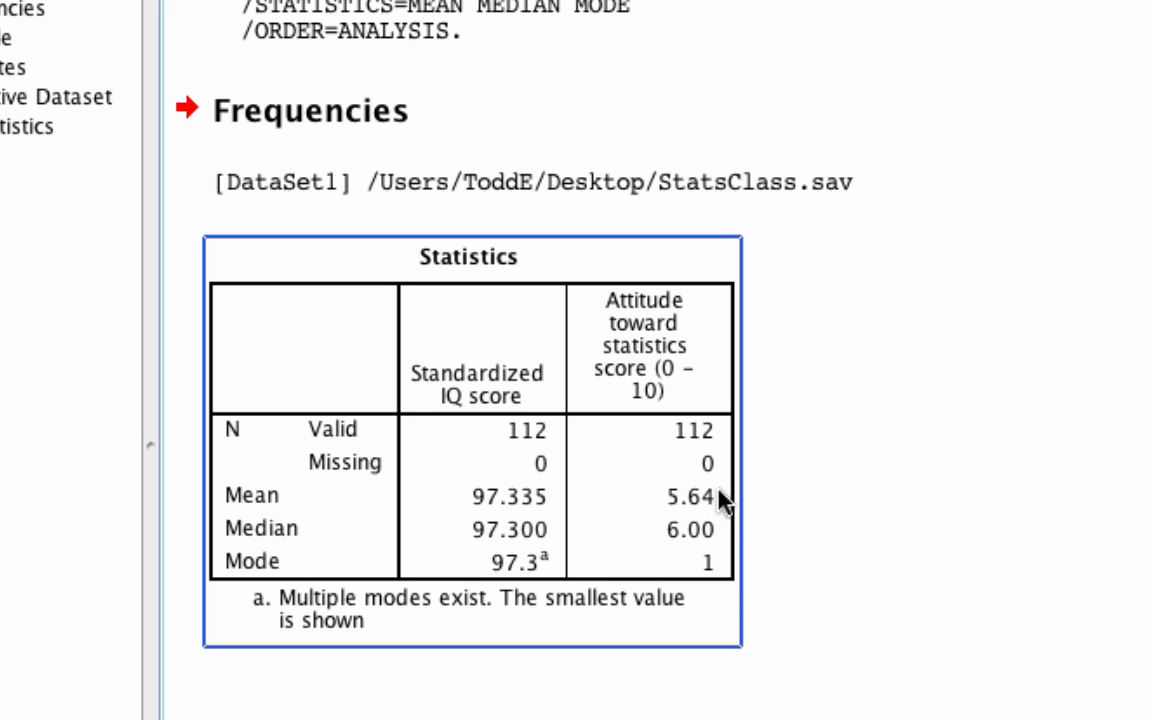
{"action": "mouse_move", "coordinate": [730, 596]}
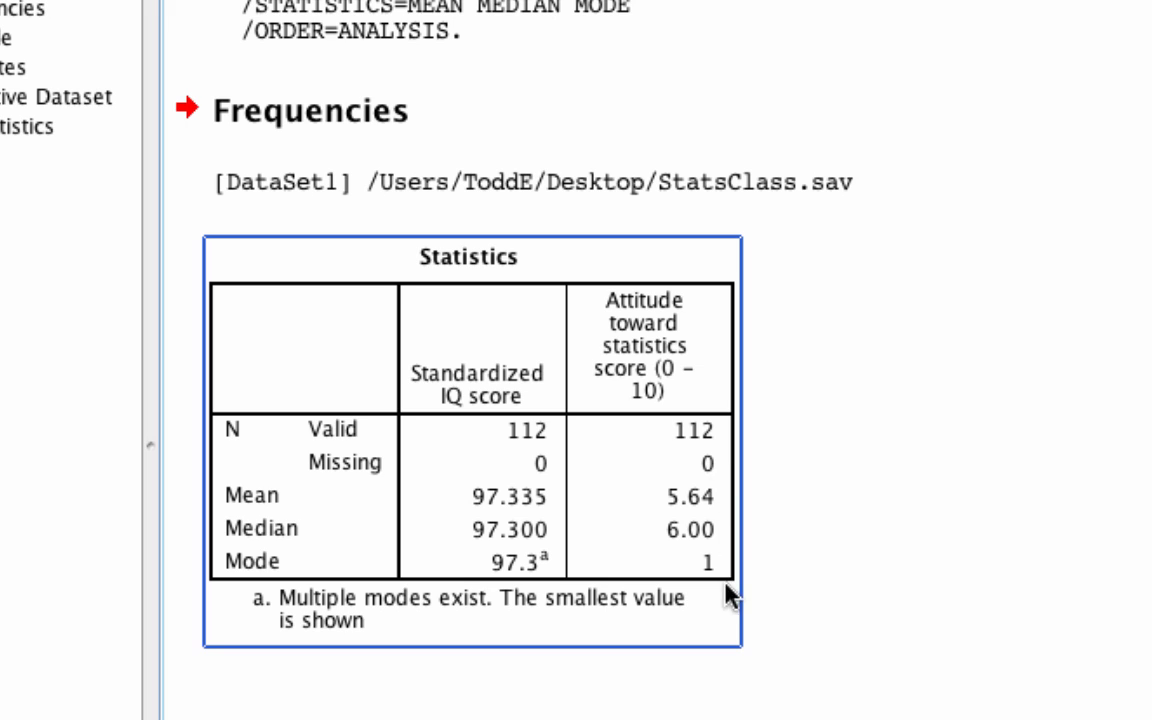
{"action": "mouse_move", "coordinate": [554, 600]}
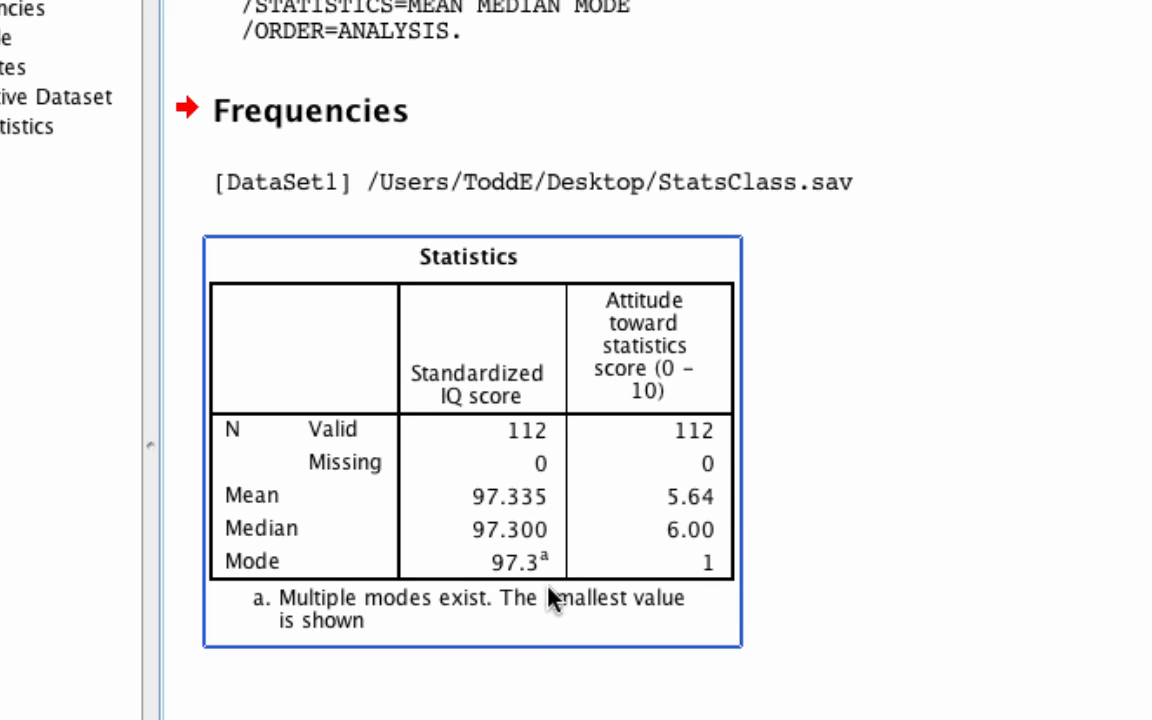
{"action": "mouse_move", "coordinate": [576, 640]}
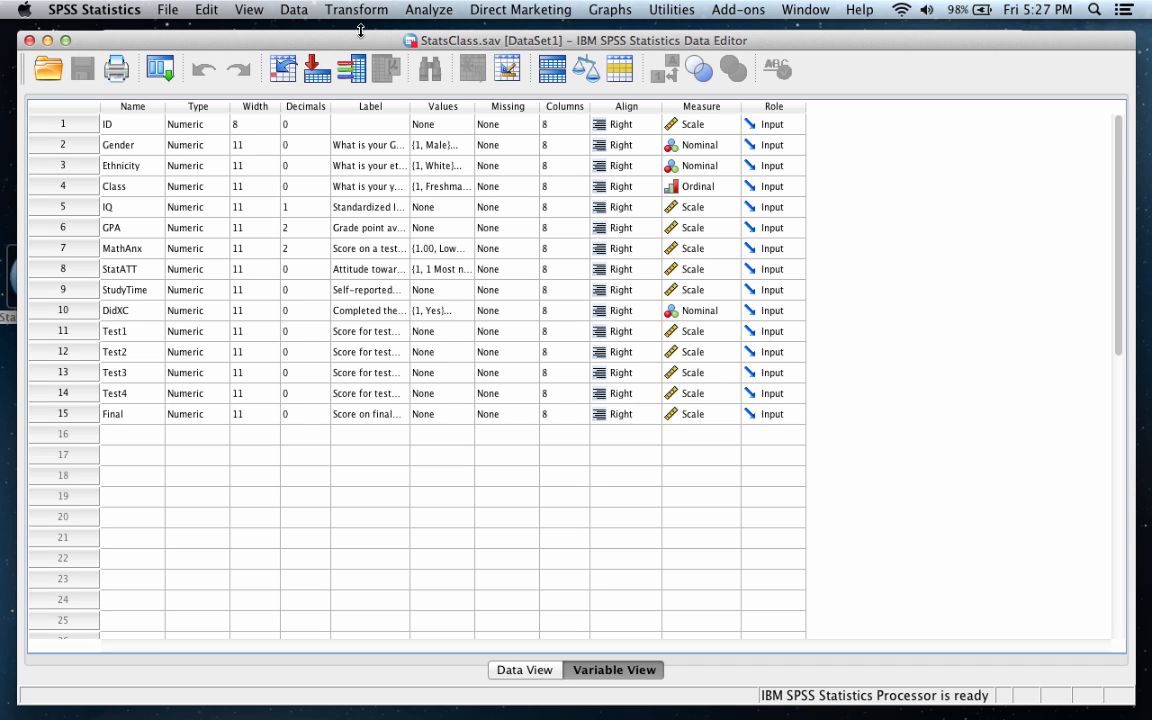
- Return to the Frequencies dialog, still holding IQ and StatATT
{"action": "left_click", "coordinate": [428, 8]}
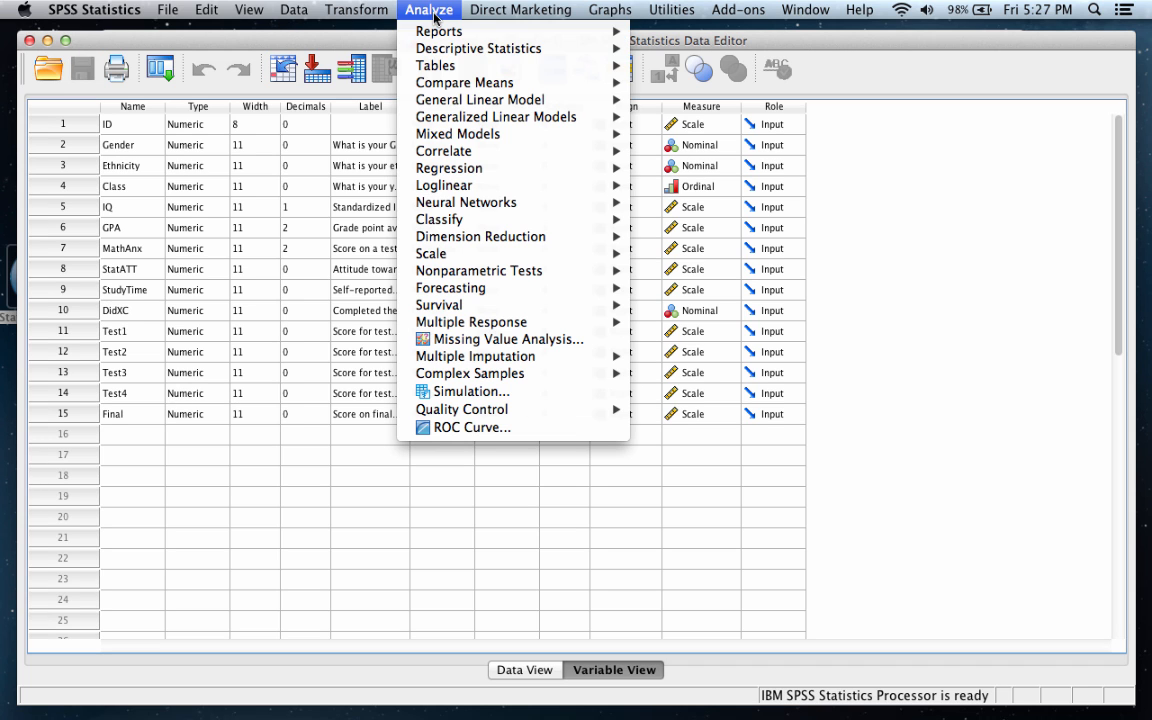
{"action": "mouse_move", "coordinate": [478, 48]}
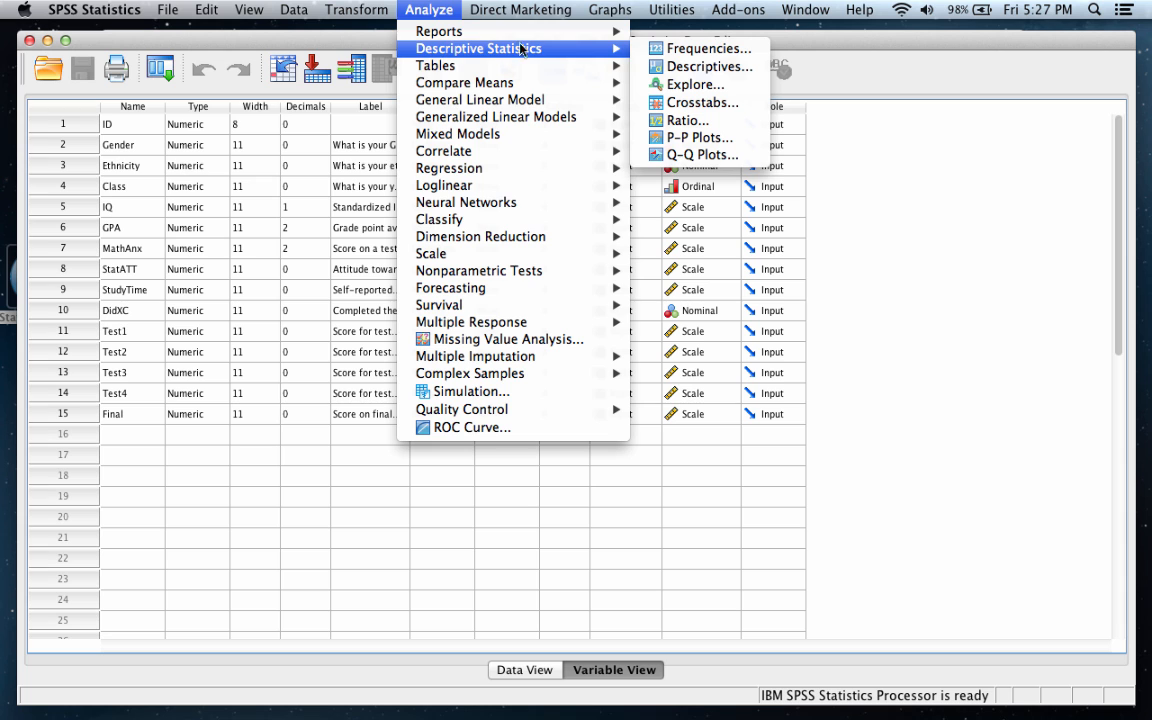
{"action": "left_click", "coordinate": [708, 48]}
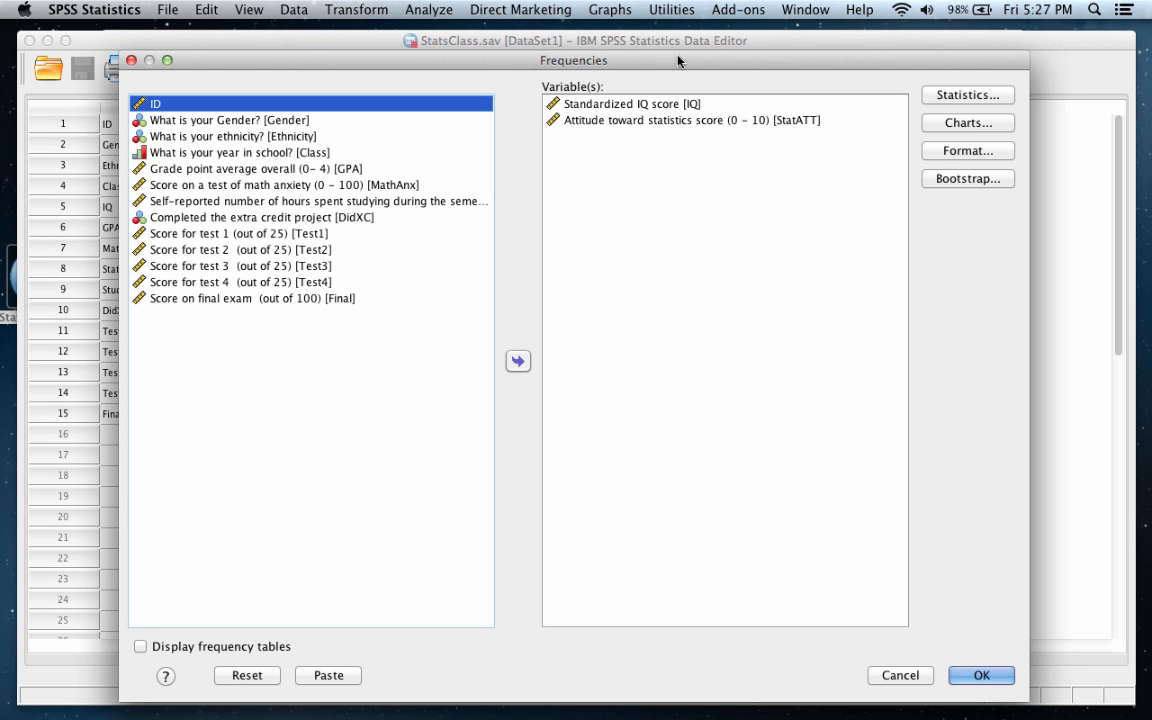
{"action": "mouse_move", "coordinate": [992, 224]}
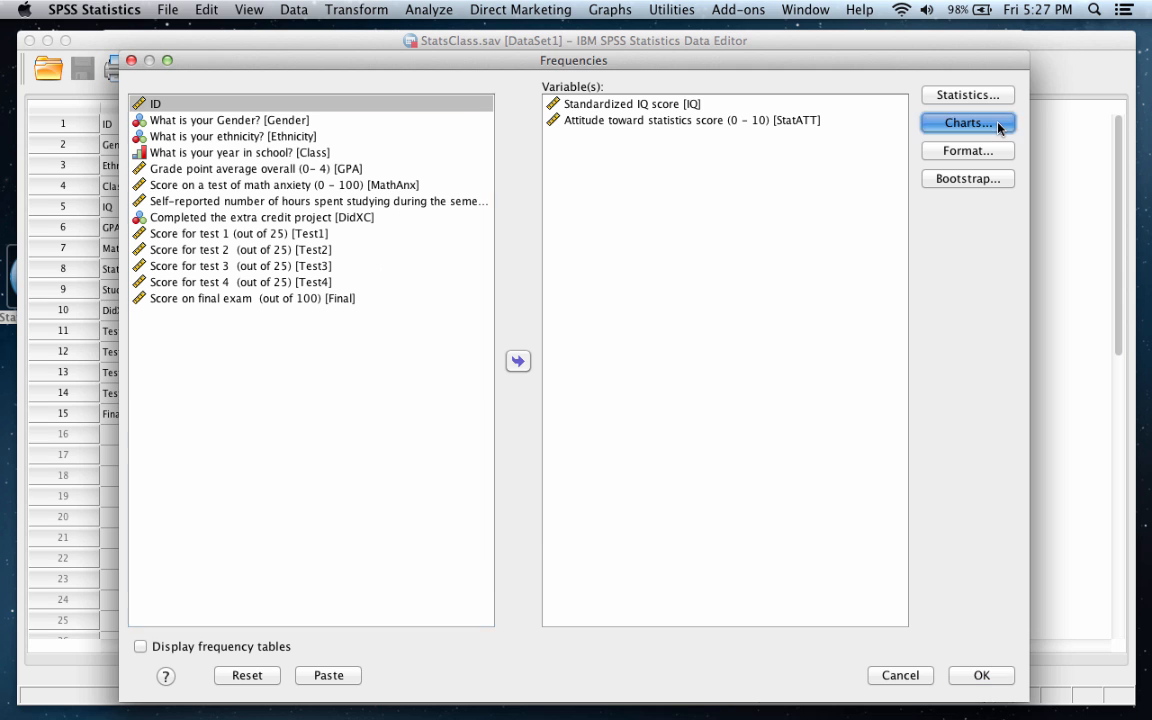
- Choose histograms with the normal curve overlaid in Frequencies: Charts
{"action": "left_click", "coordinate": [966, 122]}
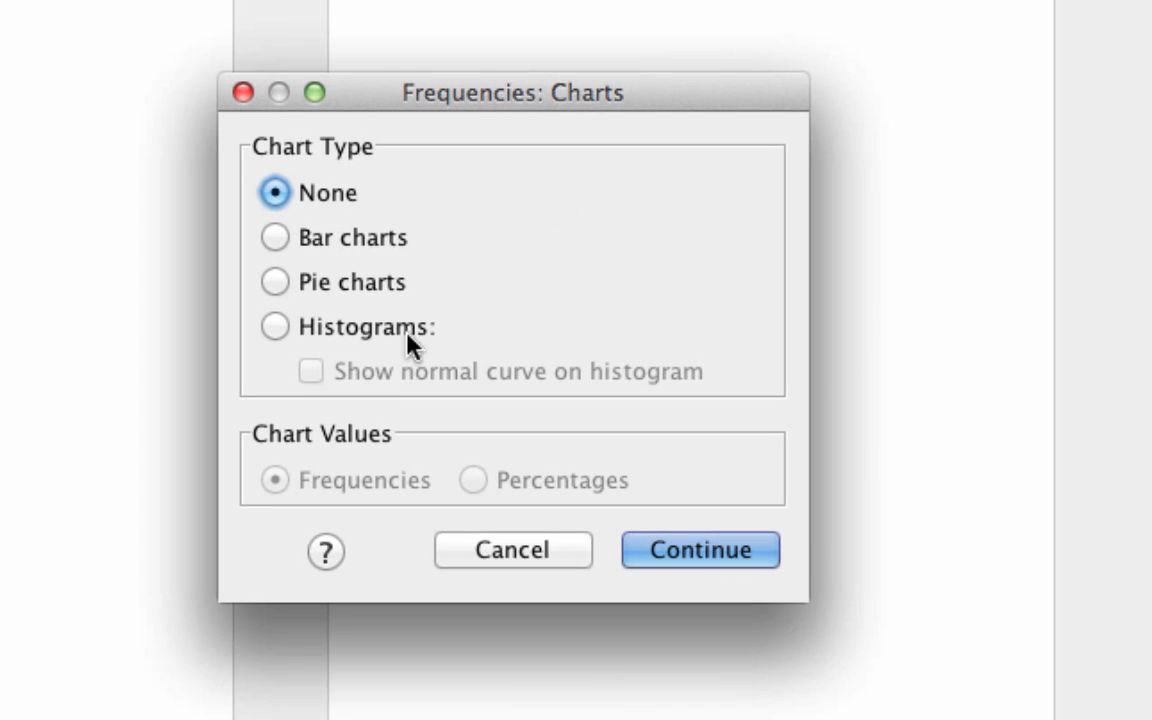
{"action": "left_click", "coordinate": [276, 328]}
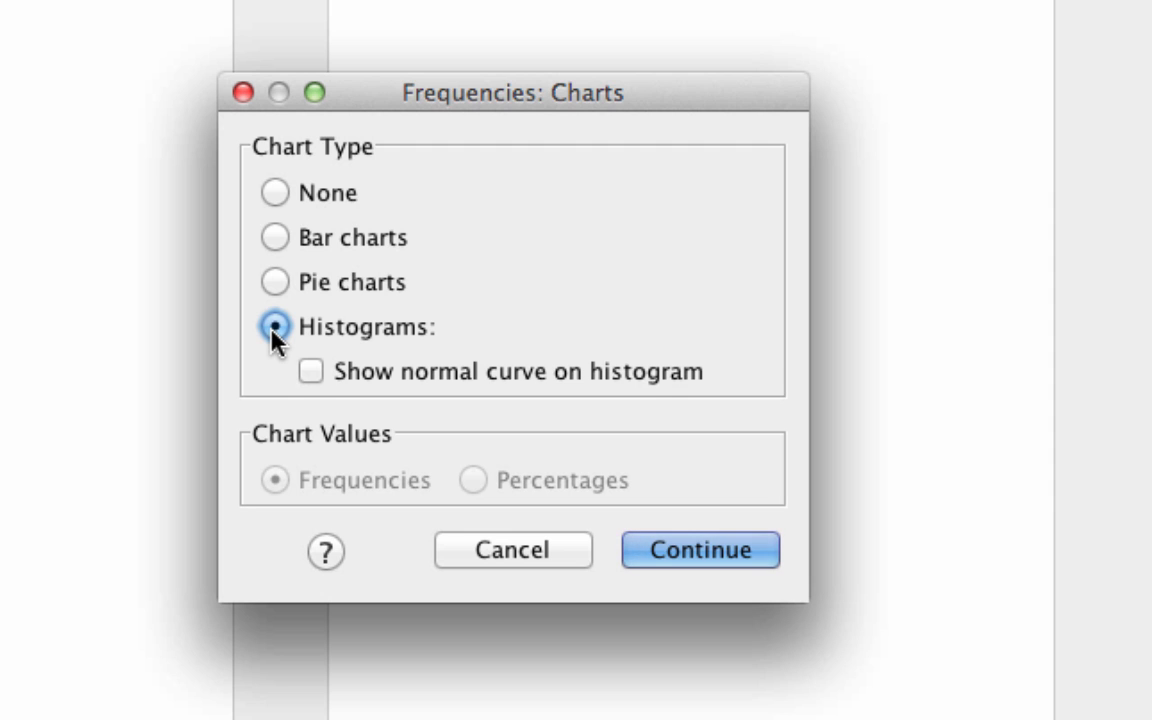
{"action": "left_click", "coordinate": [312, 370]}
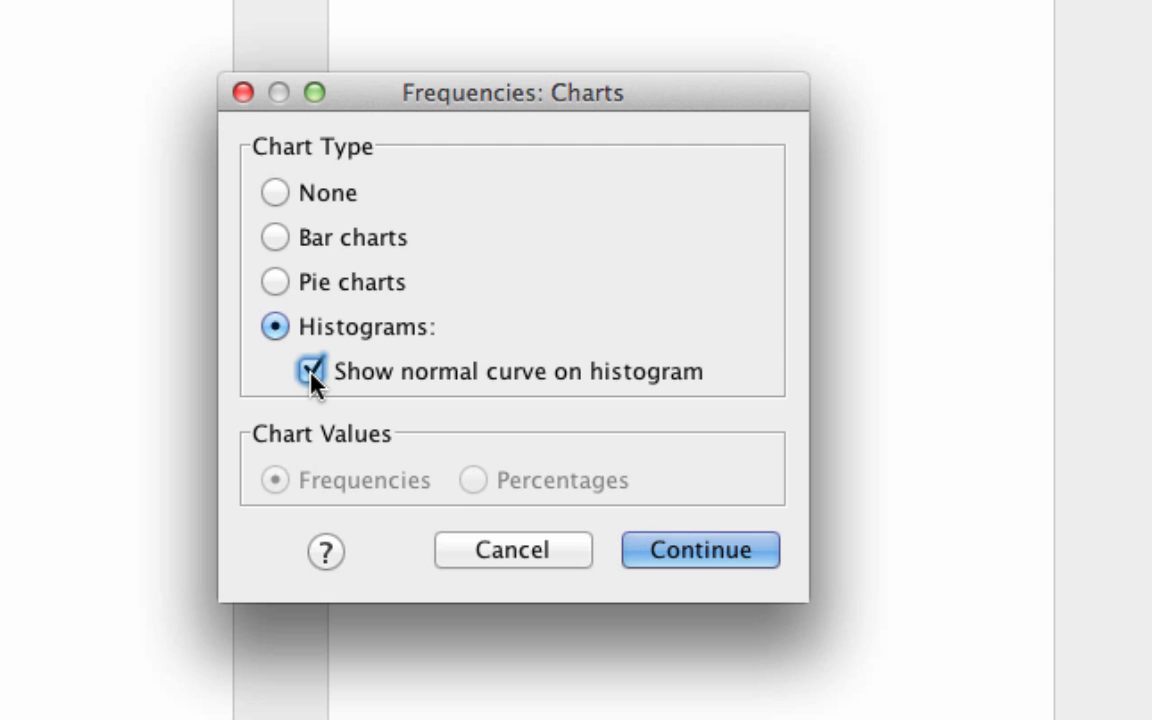
{"action": "mouse_move", "coordinate": [596, 404]}
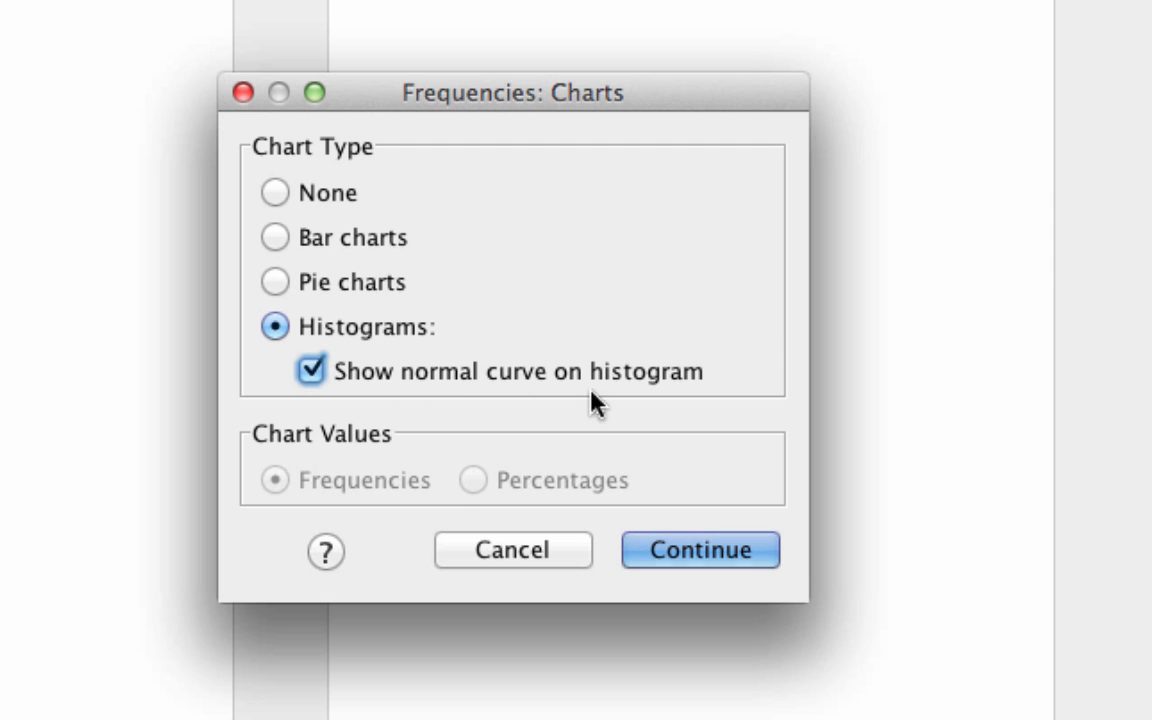
{"action": "mouse_move", "coordinate": [644, 410]}
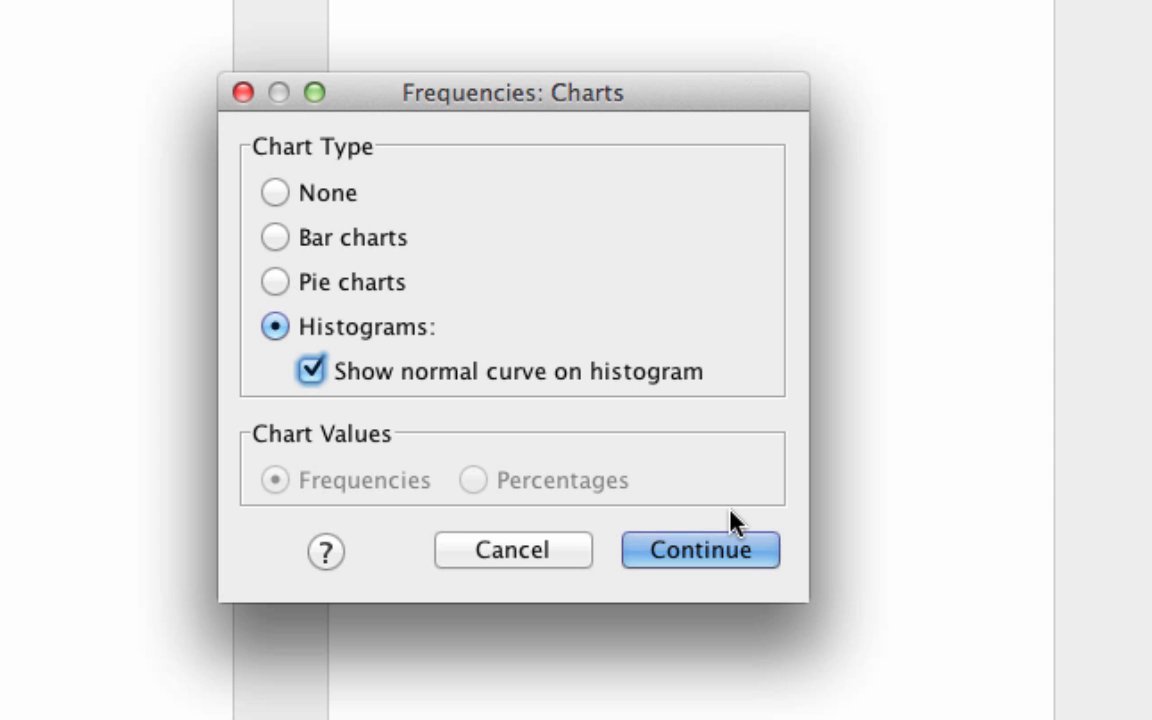
{"action": "mouse_move", "coordinate": [728, 550]}
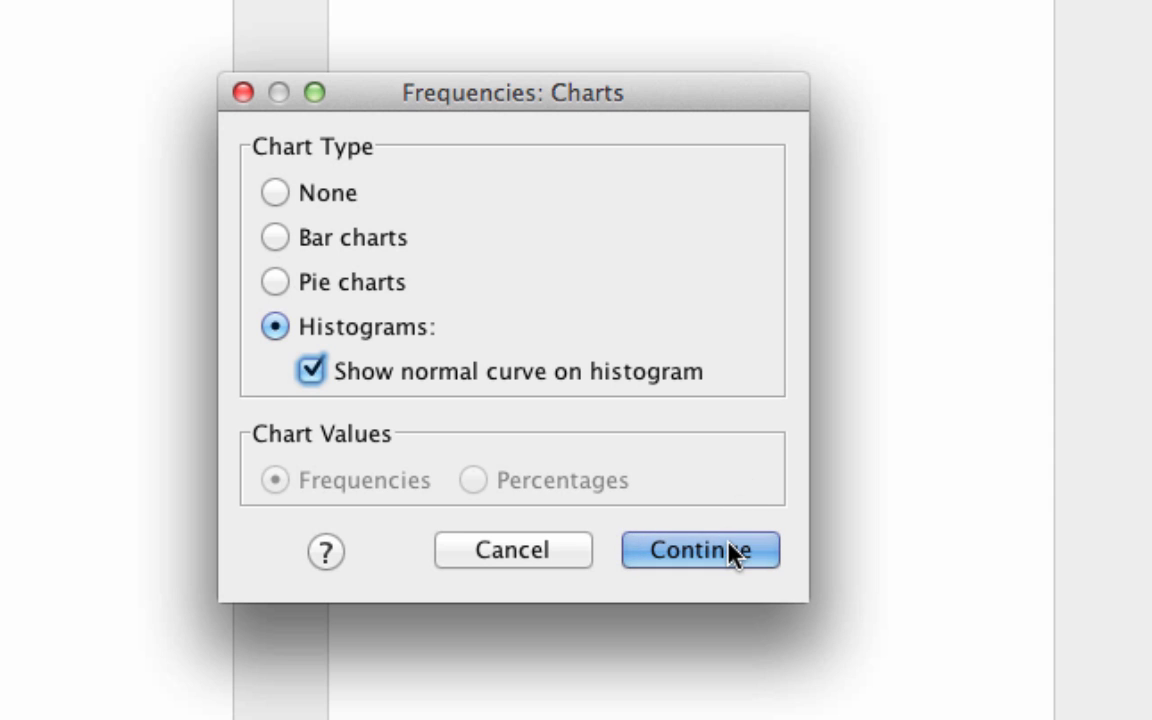
{"action": "left_click", "coordinate": [700, 550]}
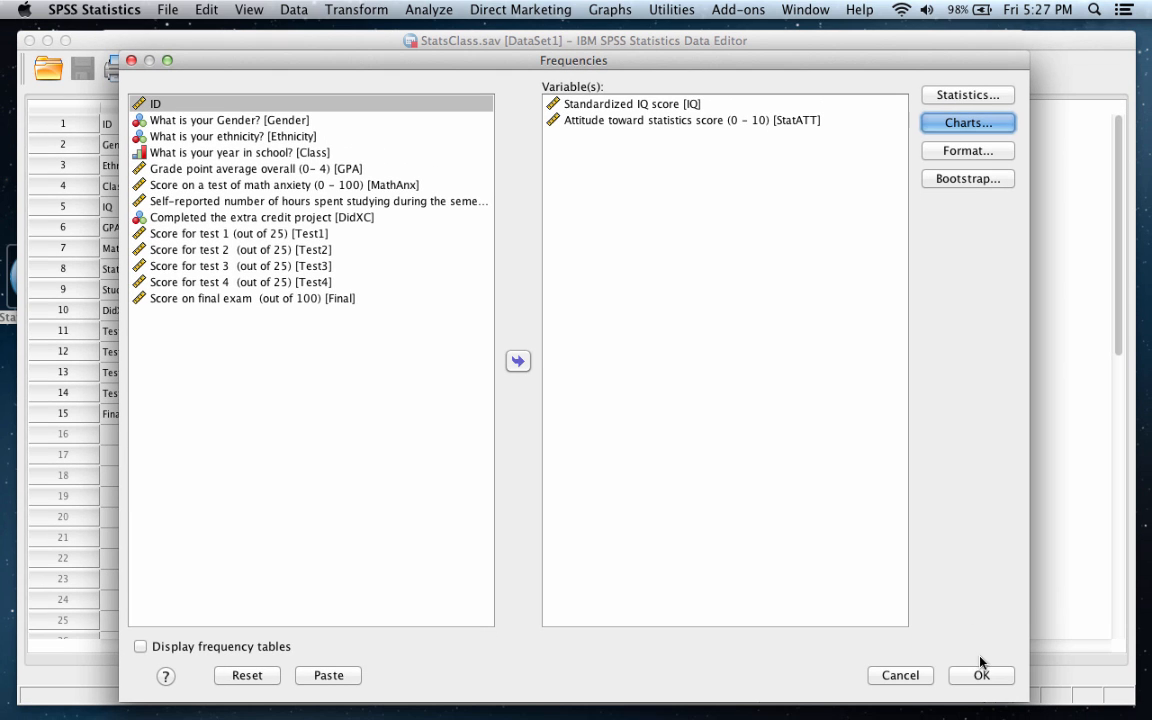
- Run Frequencies and select the Standardized IQ score histogram in the output
{"action": "left_click", "coordinate": [980, 674]}
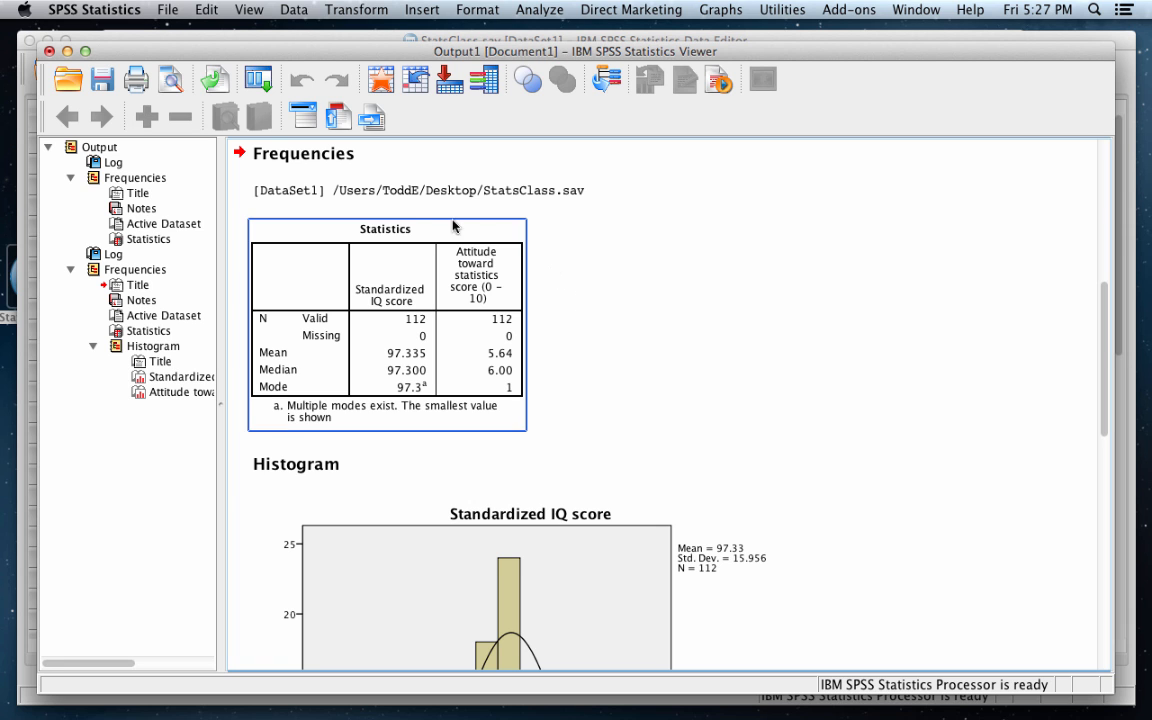
{"action": "scroll", "scroll_direction": "down", "scroll_amount": 3}
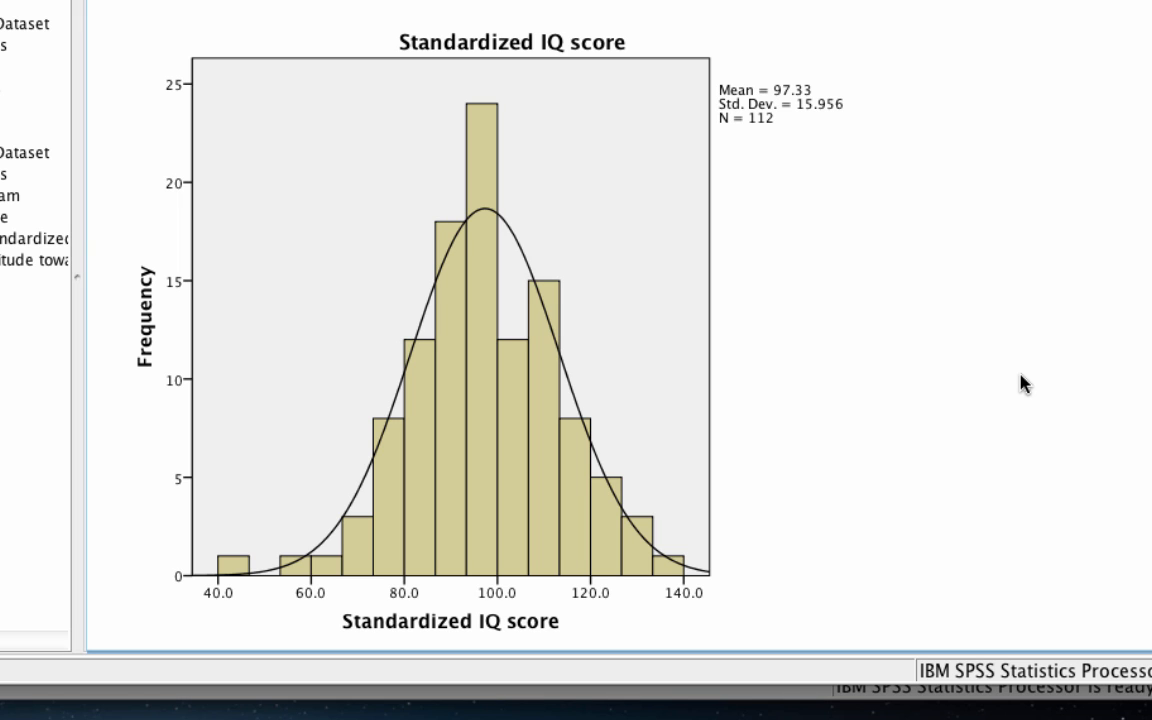
{"action": "left_click", "coordinate": [576, 378]}
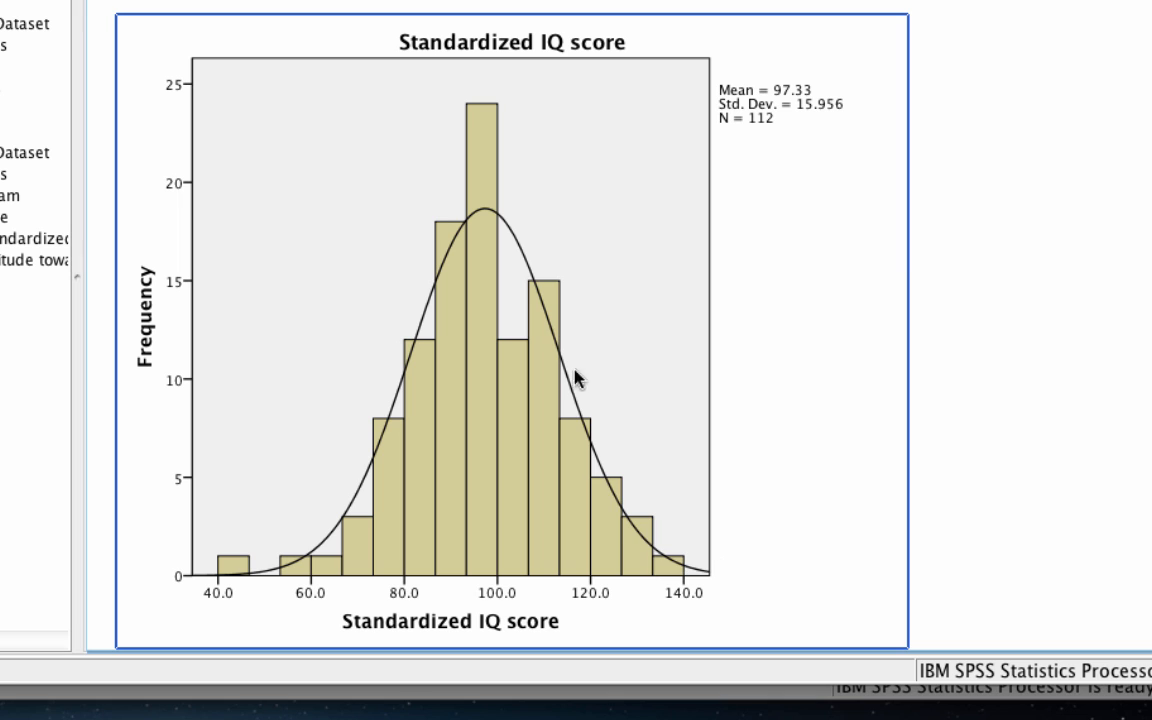
{"action": "mouse_move", "coordinate": [390, 344]}
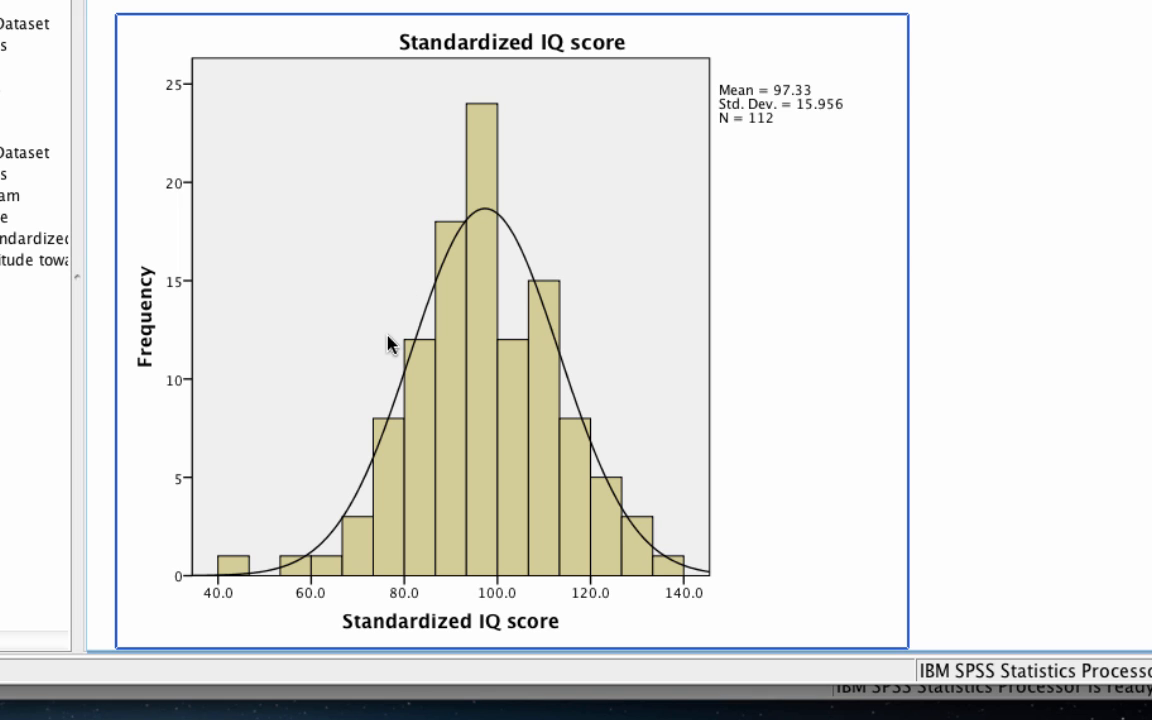
{"action": "mouse_move", "coordinate": [450, 276]}
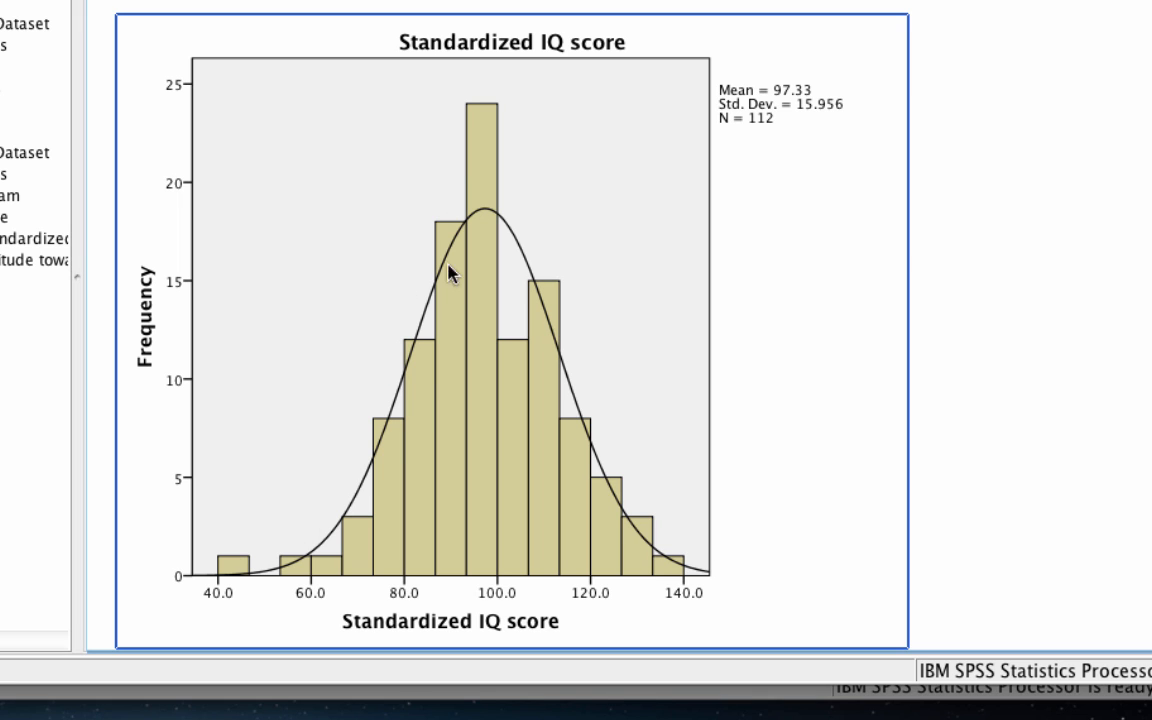
{"action": "mouse_move", "coordinate": [690, 570]}
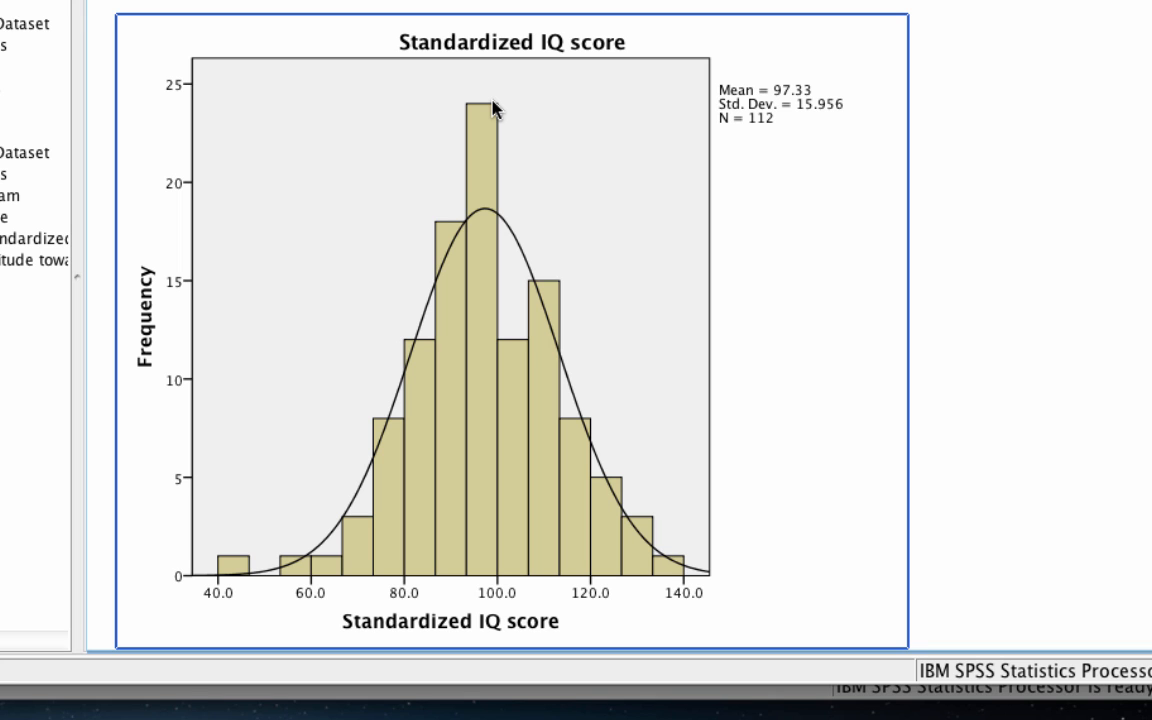
- Scroll the Output Viewer to the Attitude toward statistics score histogram
{"action": "scroll", "scroll_direction": "down", "scroll_amount": 3}
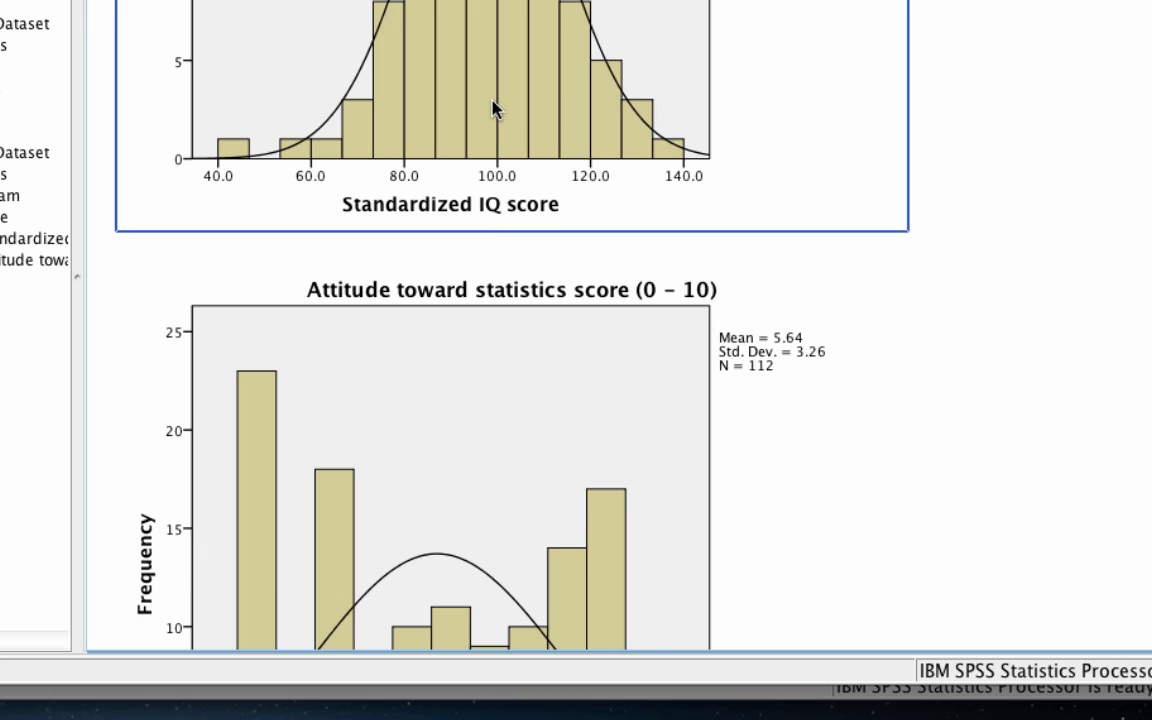
{"action": "scroll", "scroll_direction": "down", "scroll_amount": 3}
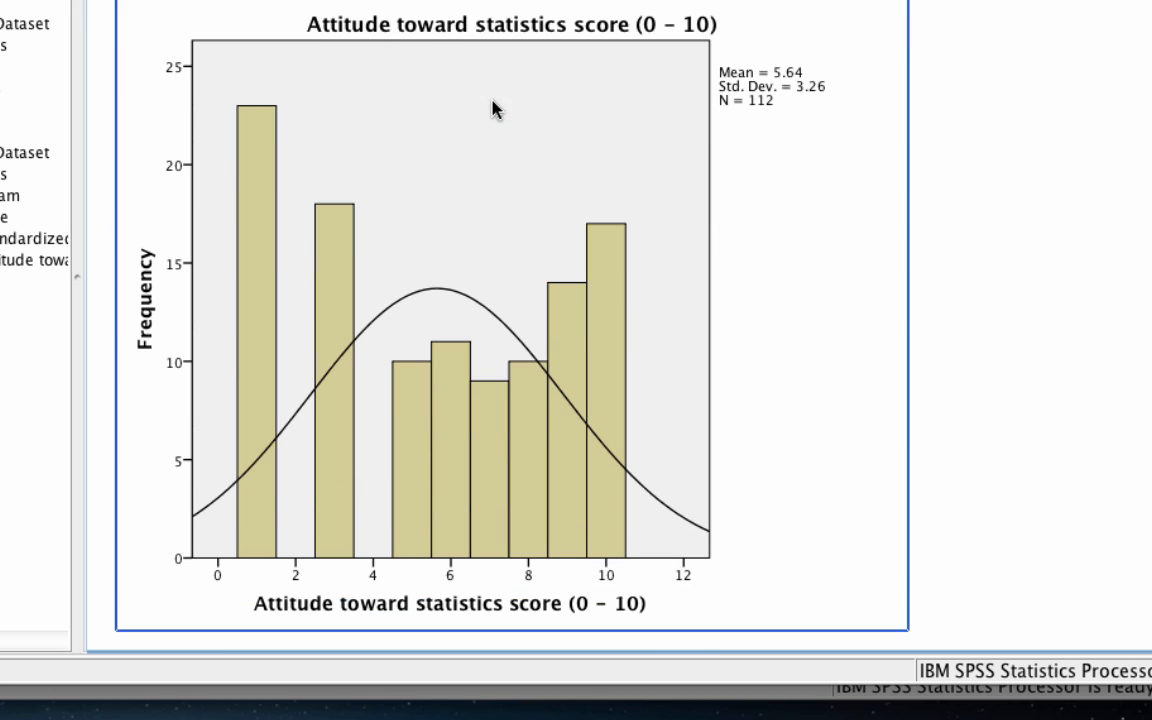
{"action": "mouse_move", "coordinate": [752, 558]}
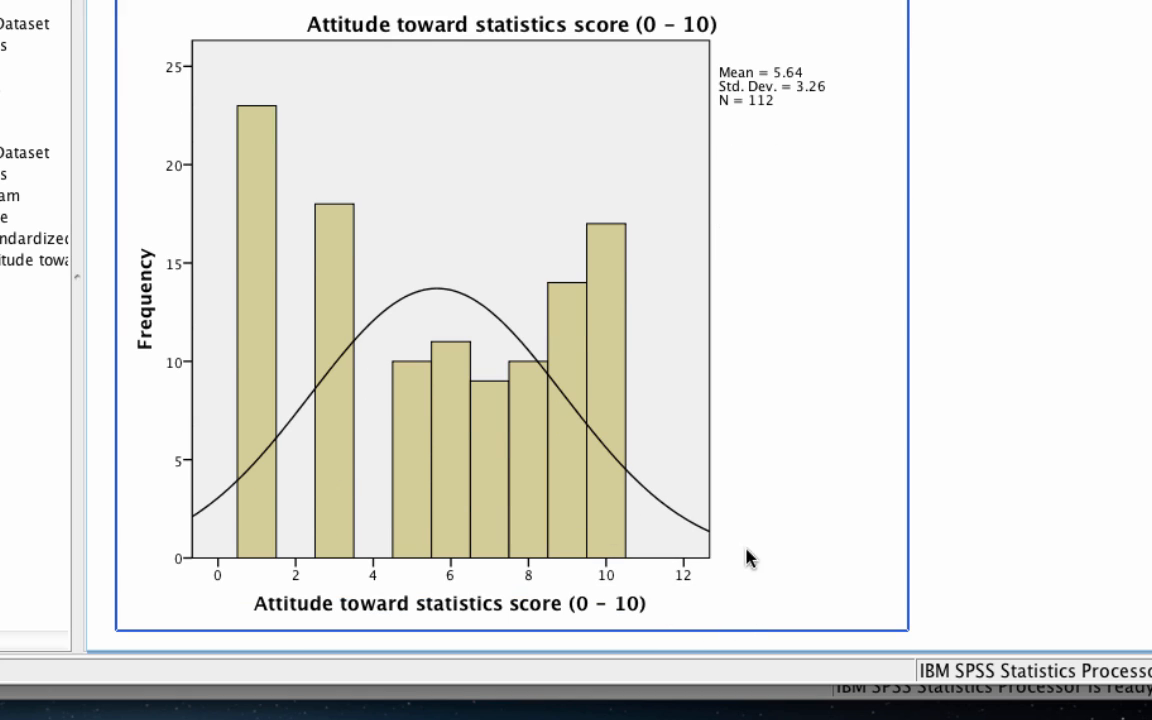
{"action": "mouse_move", "coordinate": [312, 414]}
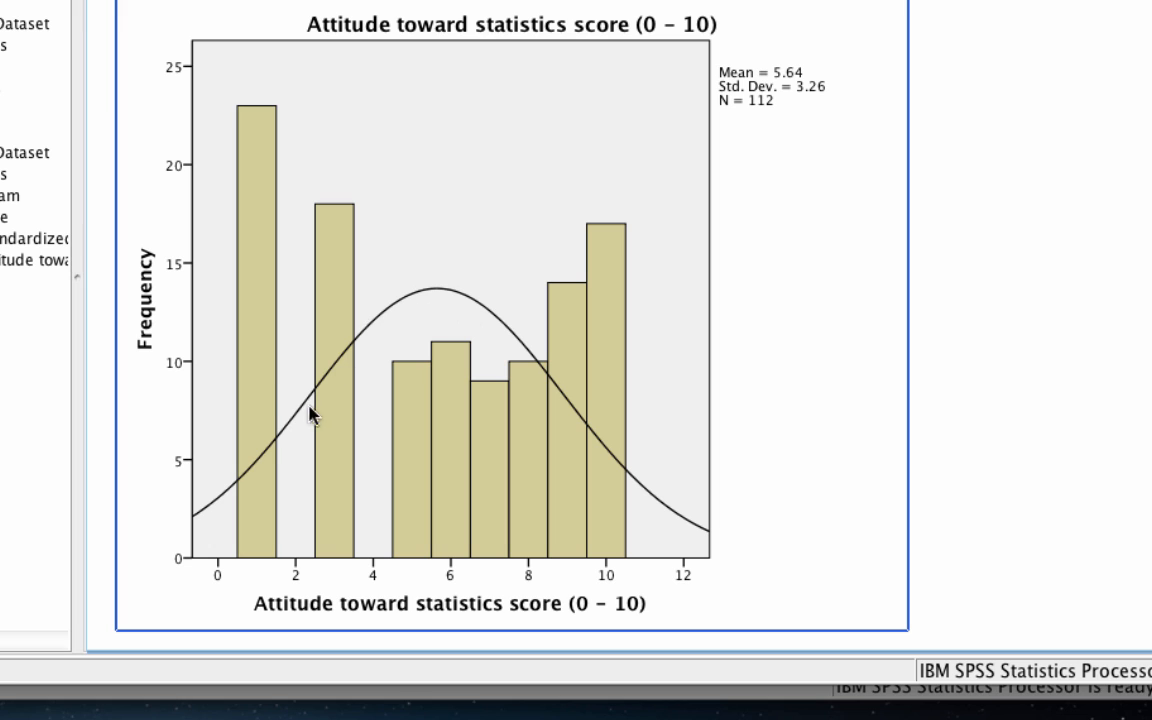
{"action": "mouse_move", "coordinate": [316, 190]}
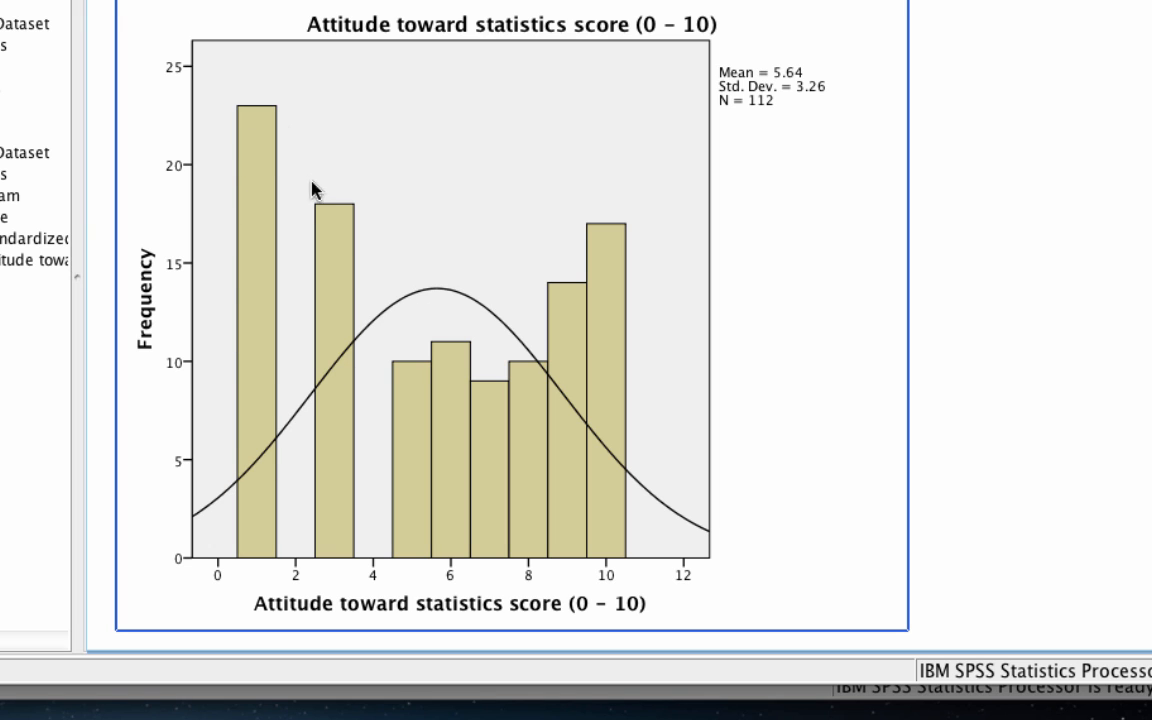
{"action": "mouse_move", "coordinate": [658, 160]}
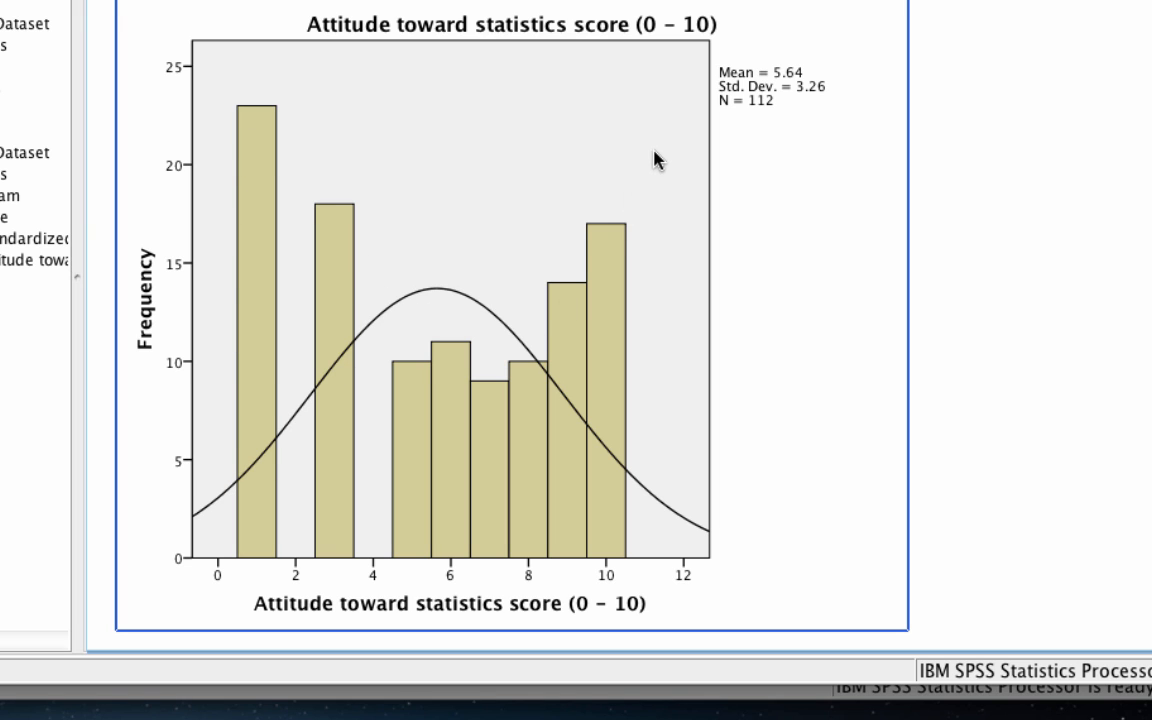
{"action": "mouse_move", "coordinate": [262, 104]}
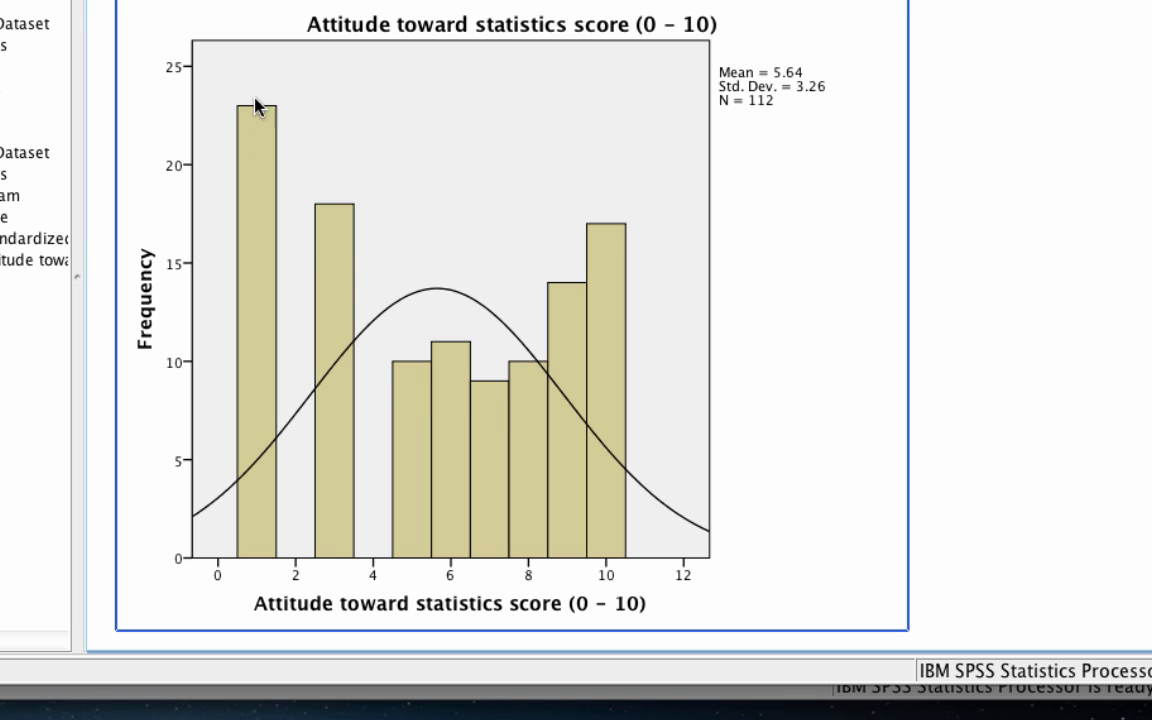
{"action": "mouse_move", "coordinate": [676, 172]}
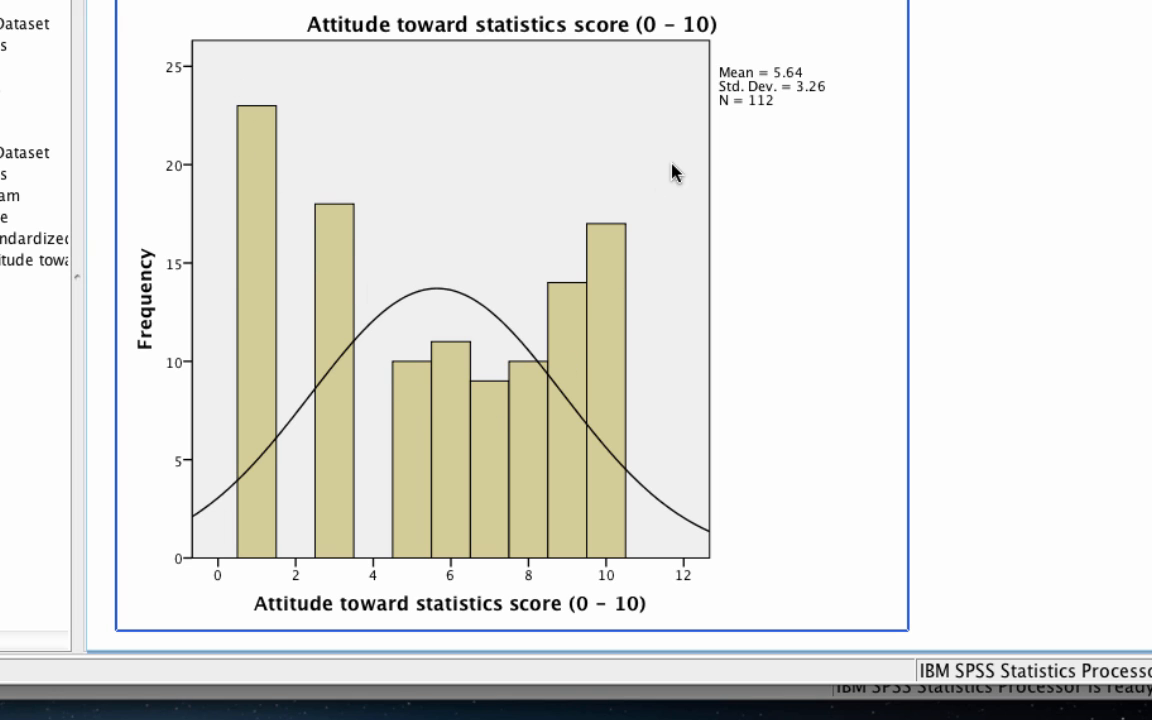
{"action": "mouse_move", "coordinate": [684, 148]}
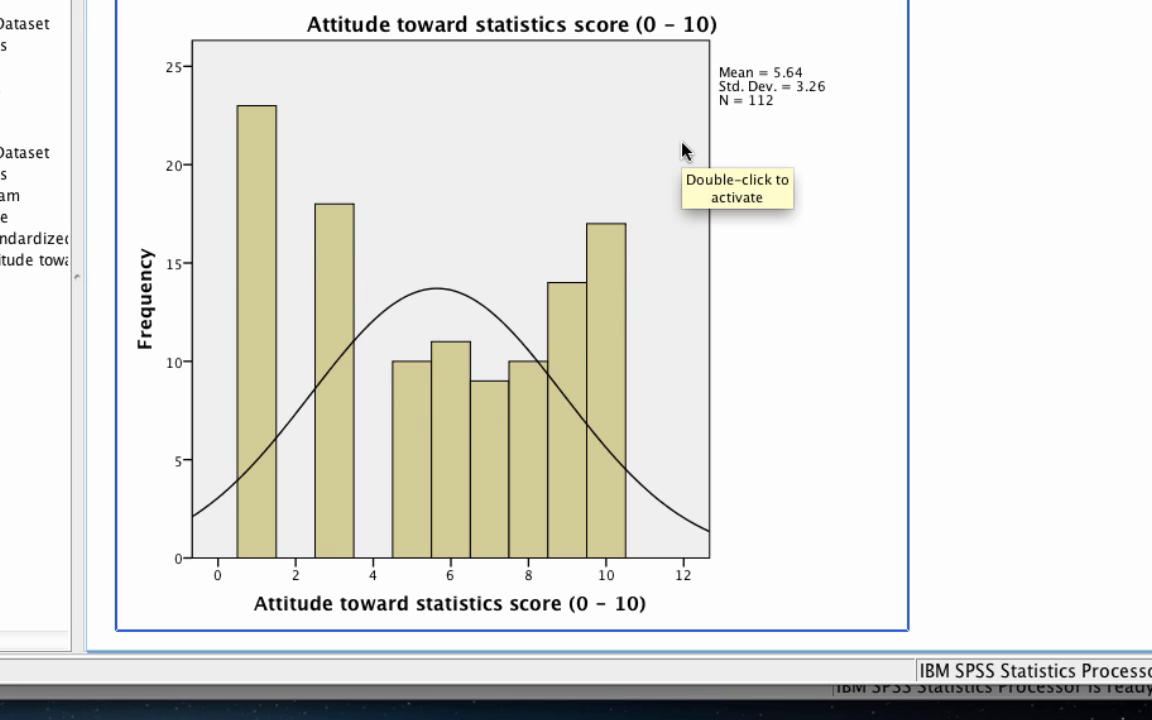
{"action": "mouse_move", "coordinate": [1016, 210]}
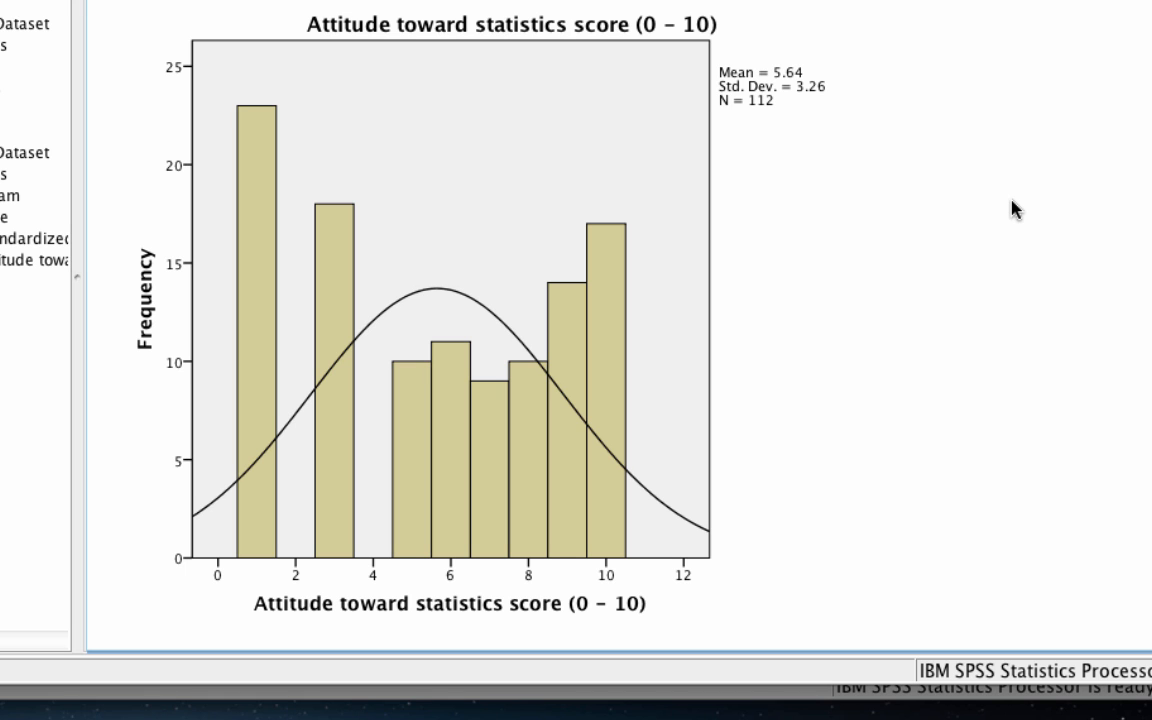